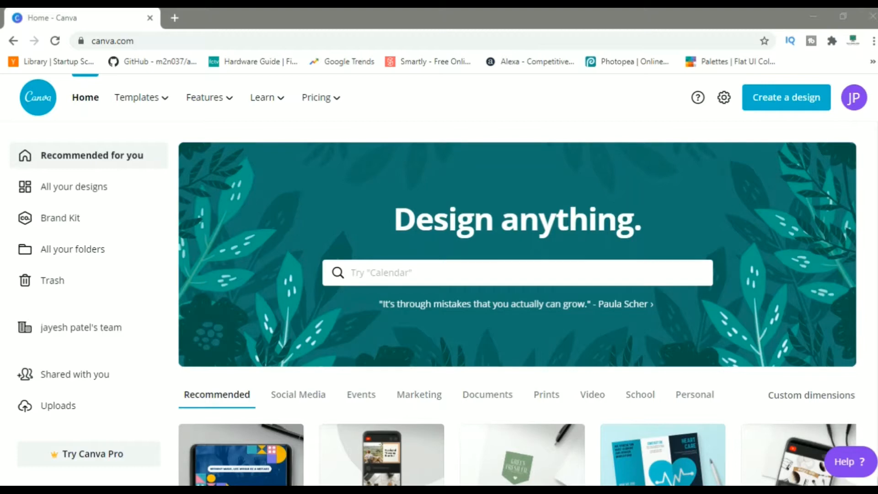
mouse_move(170, 106)
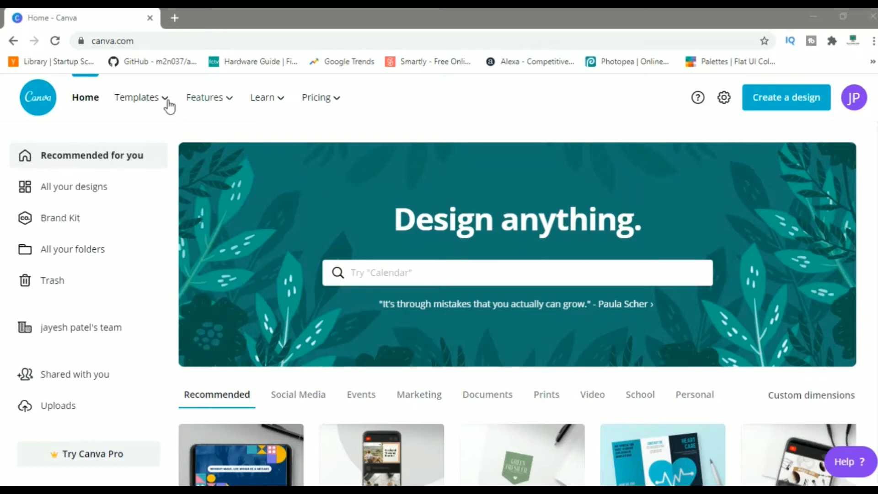
Step: Search Canva's home page for 'logo' to list suggested logo design types
click(137, 97)
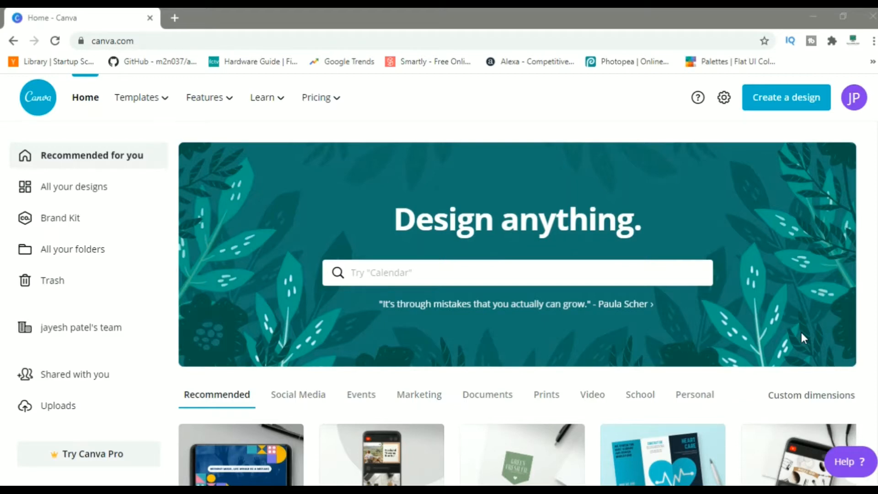
mouse_move(683, 320)
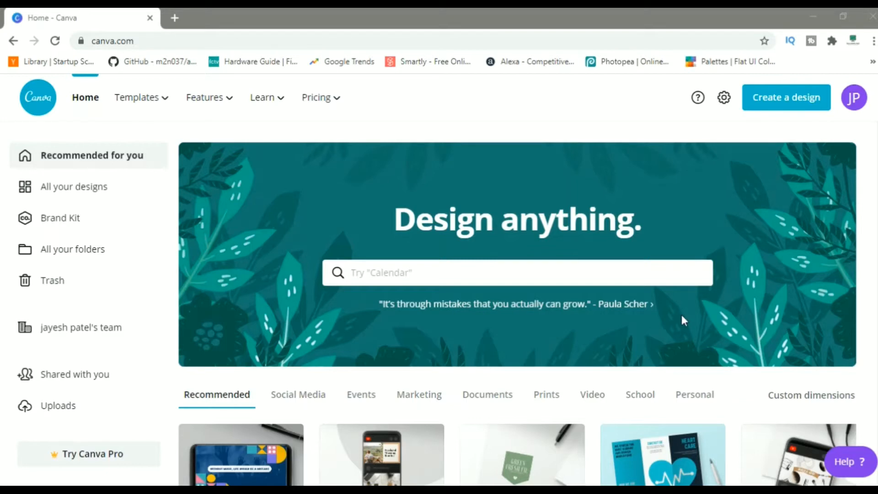
mouse_move(516, 172)
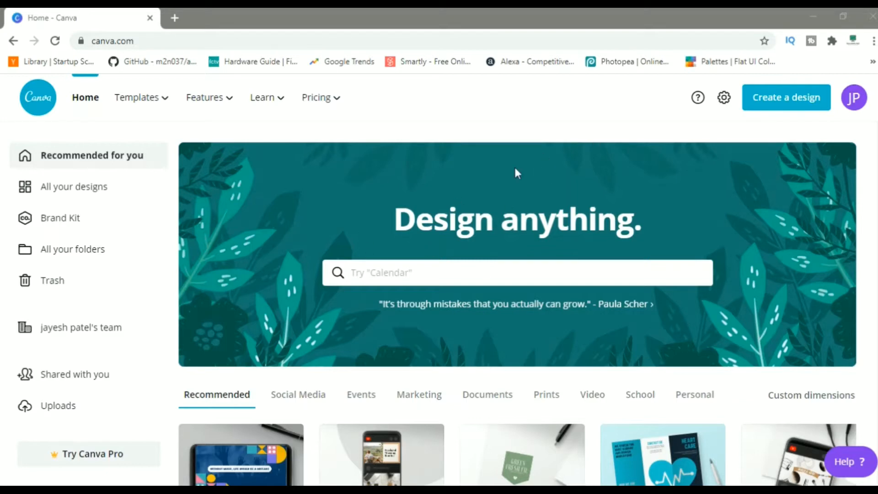
mouse_move(499, 171)
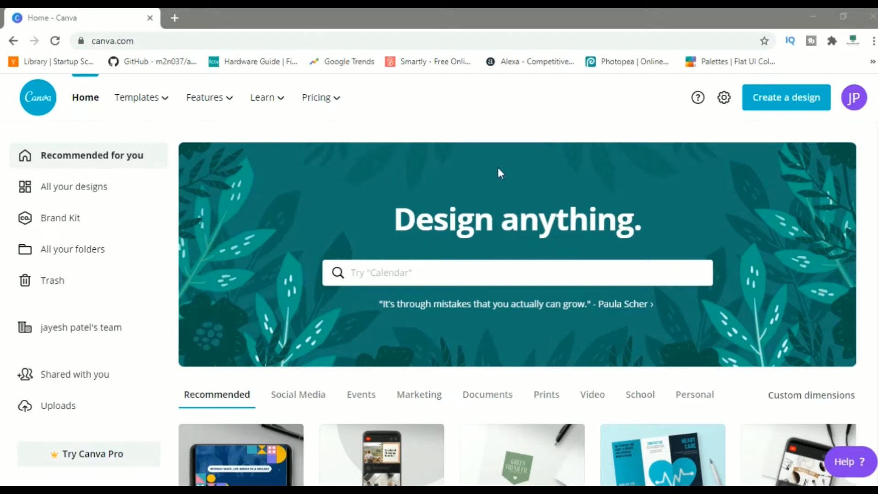
mouse_move(328, 192)
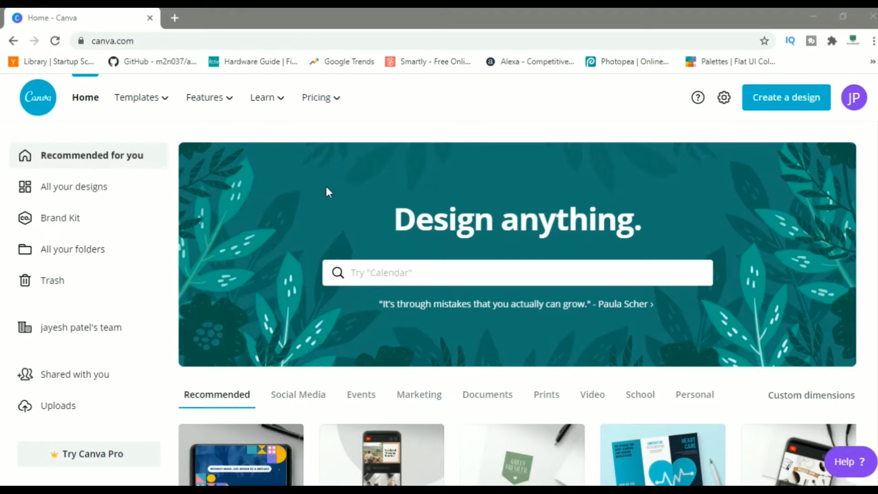
mouse_move(233, 142)
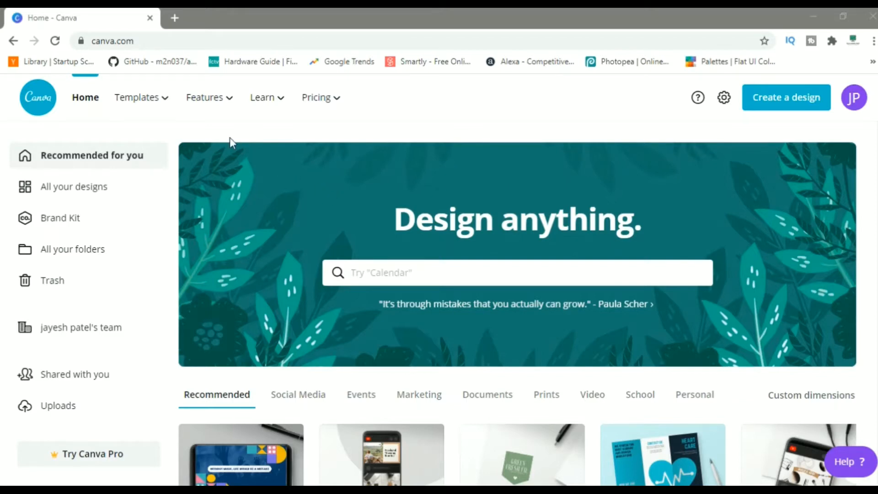
click(137, 97)
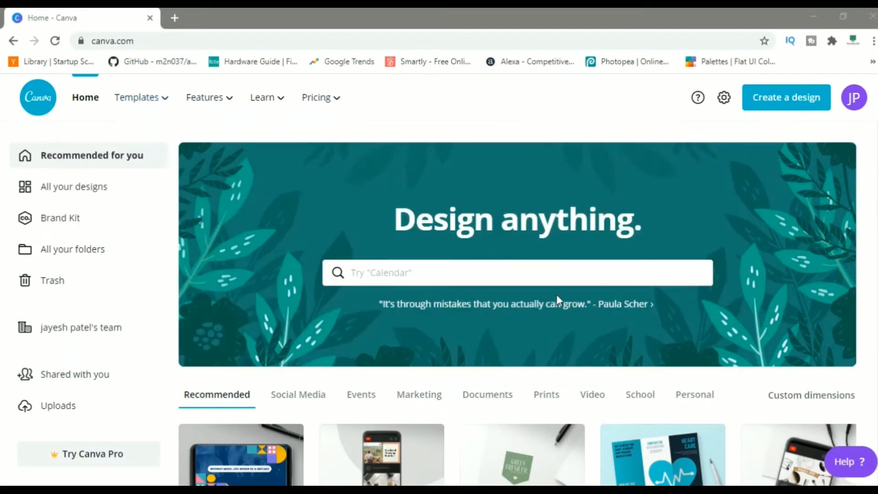
text(logo)
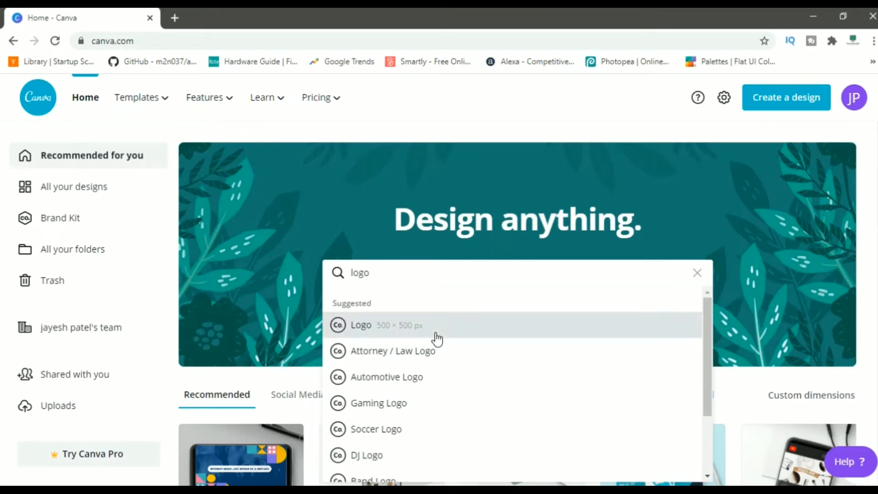
Step: Choose the 500 × 500 px Logo type and scroll through the logo templates
click(361, 325)
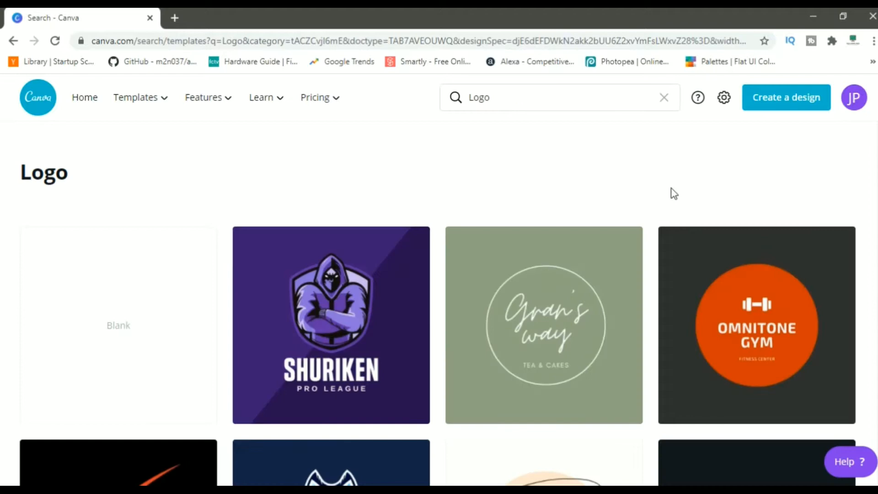
scroll(down, 3)
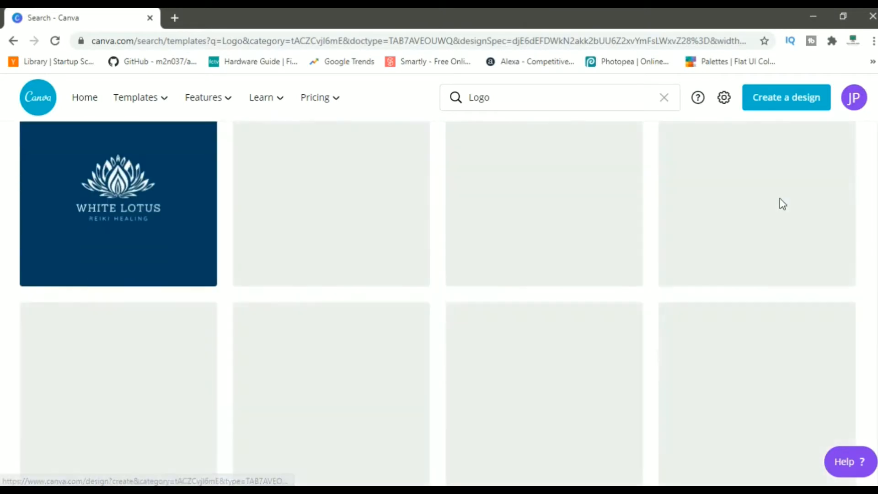
scroll(down, 3)
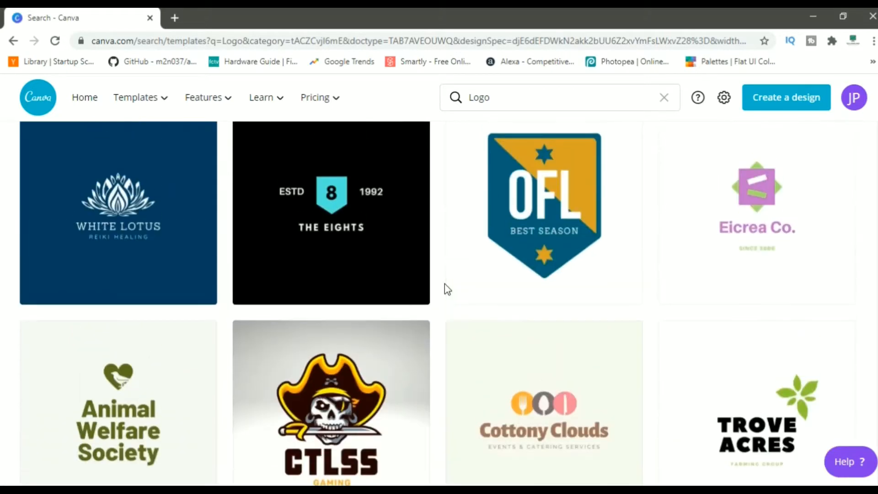
scroll(down, 3)
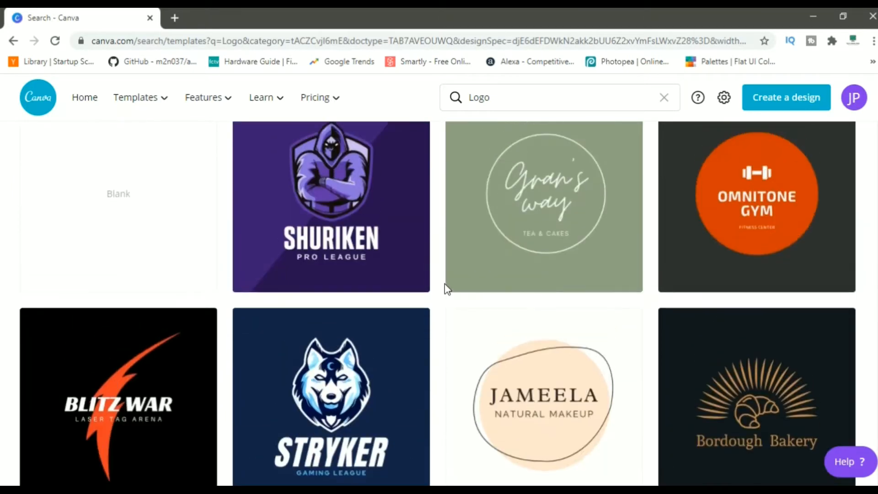
mouse_move(451, 303)
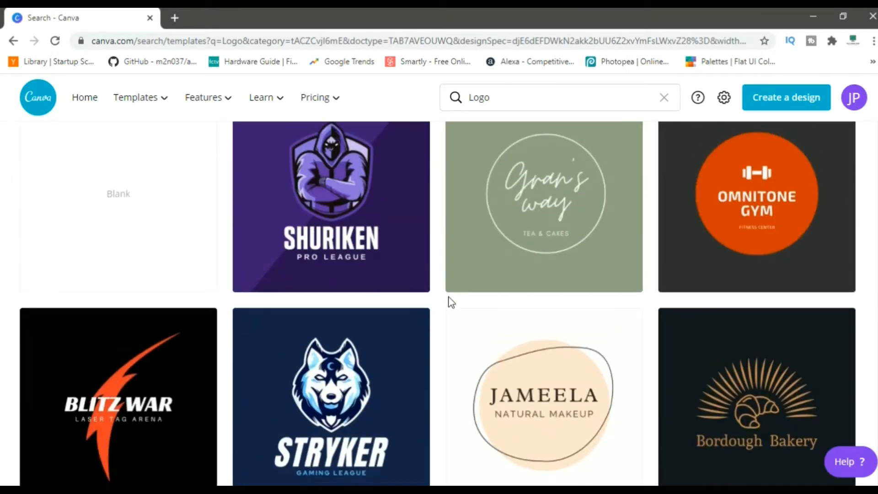
scroll(down, 3)
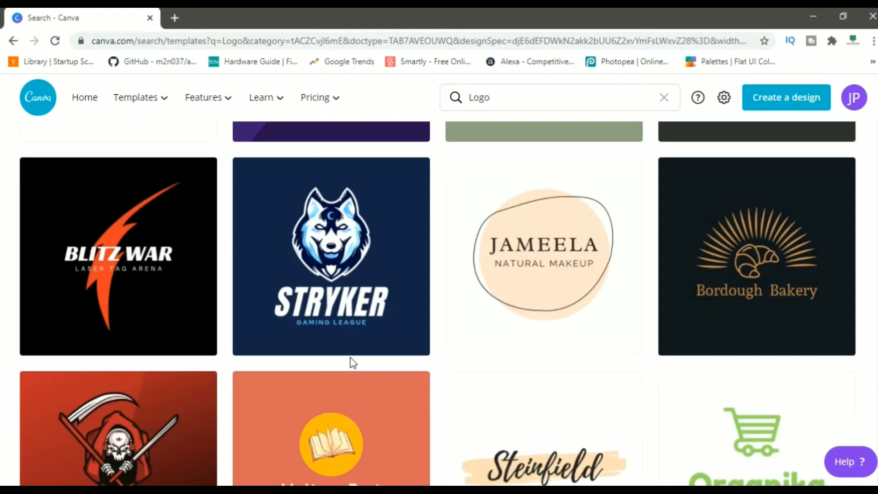
mouse_move(437, 373)
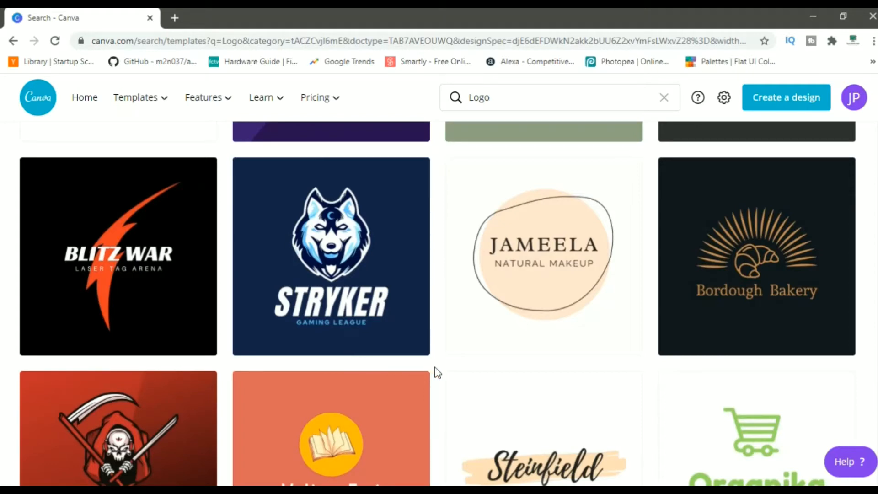
scroll(down, 3)
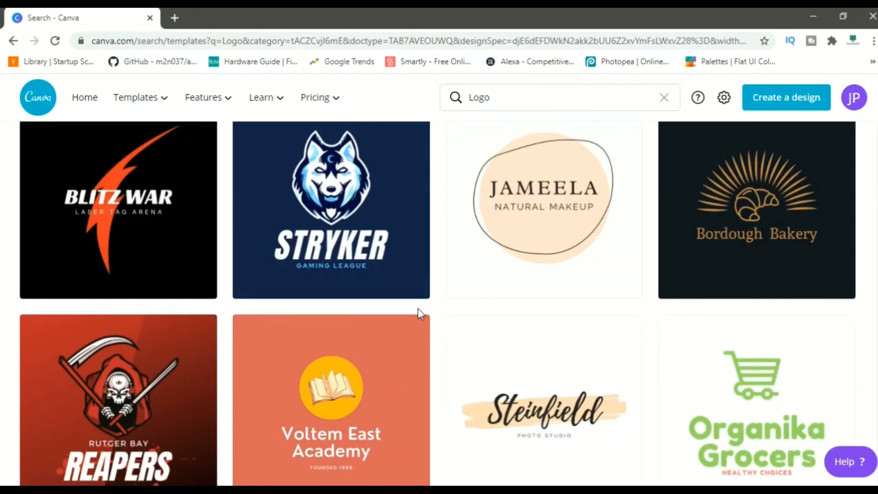
scroll(down, 3)
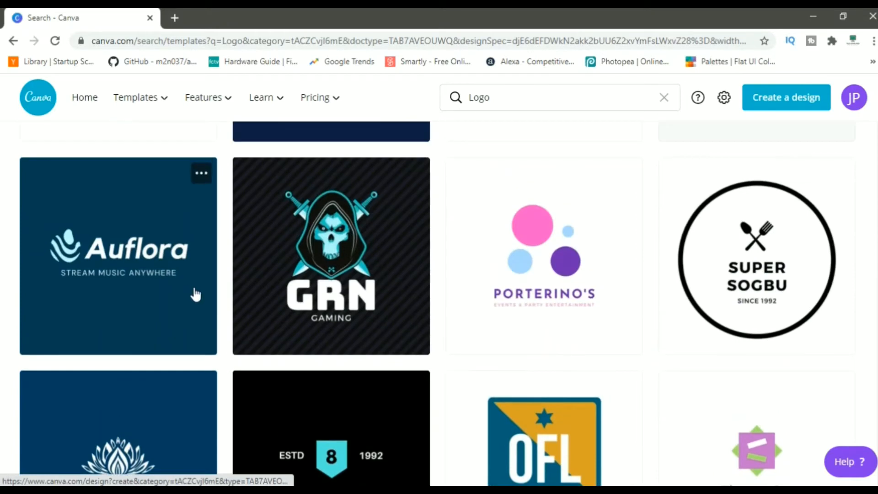
mouse_move(143, 264)
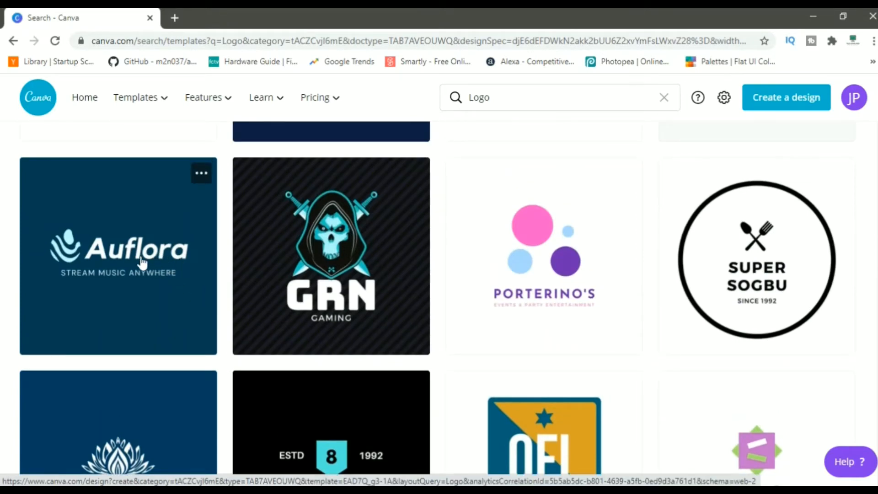
mouse_move(146, 282)
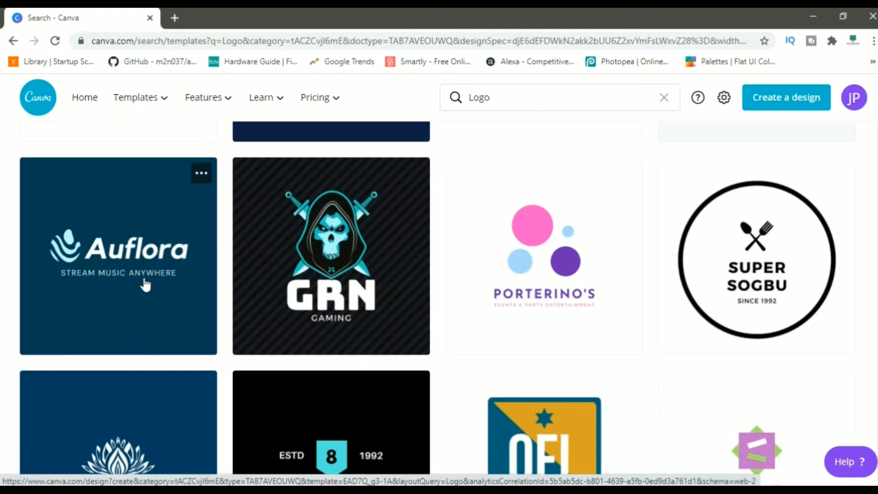
mouse_move(389, 301)
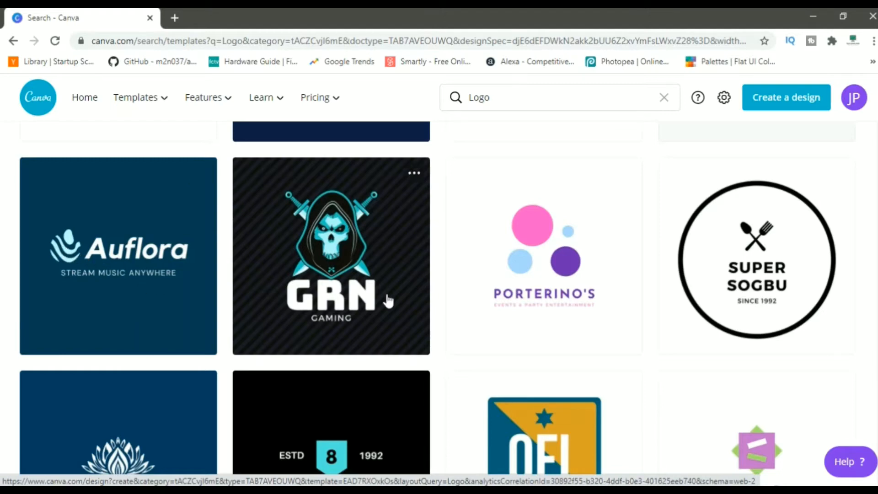
scroll(down, 3)
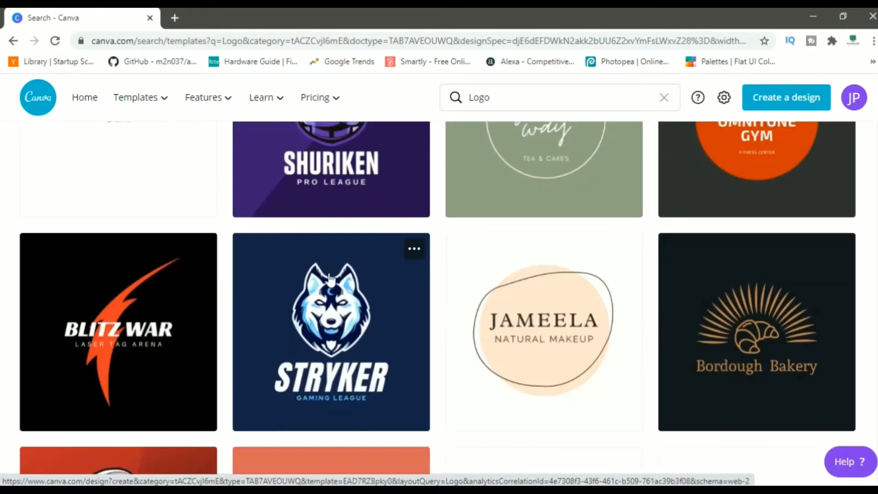
mouse_move(167, 346)
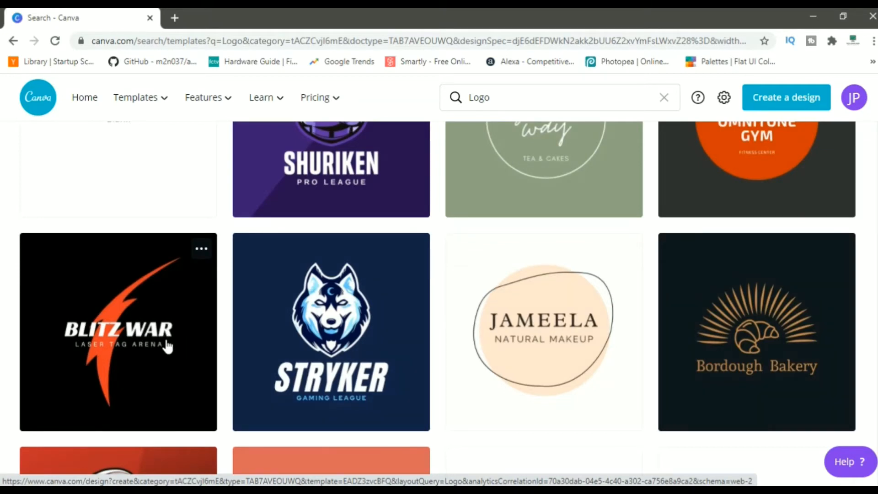
Step: Open the Blitz War laser tag template in the editor and show uploaded images
click(118, 331)
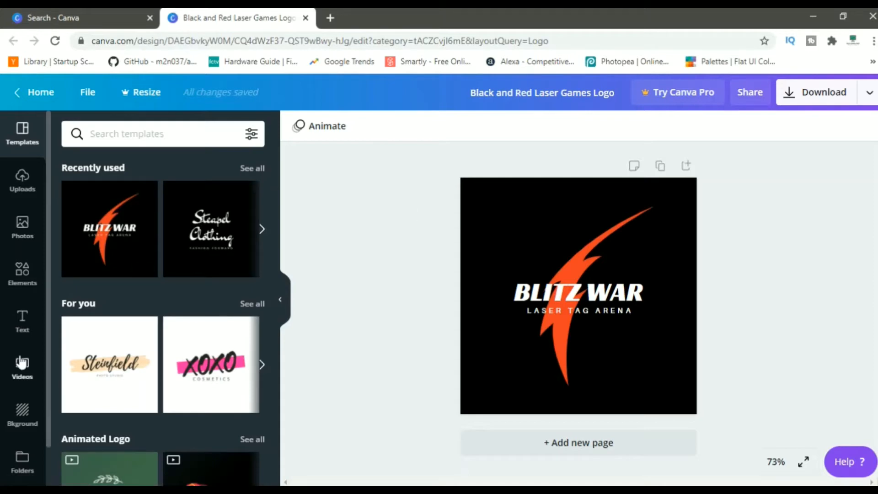
mouse_move(196, 285)
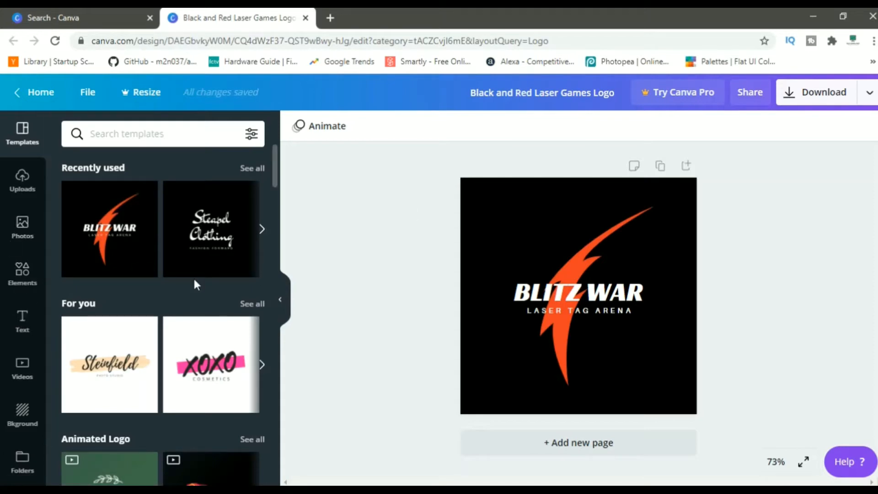
mouse_move(23, 176)
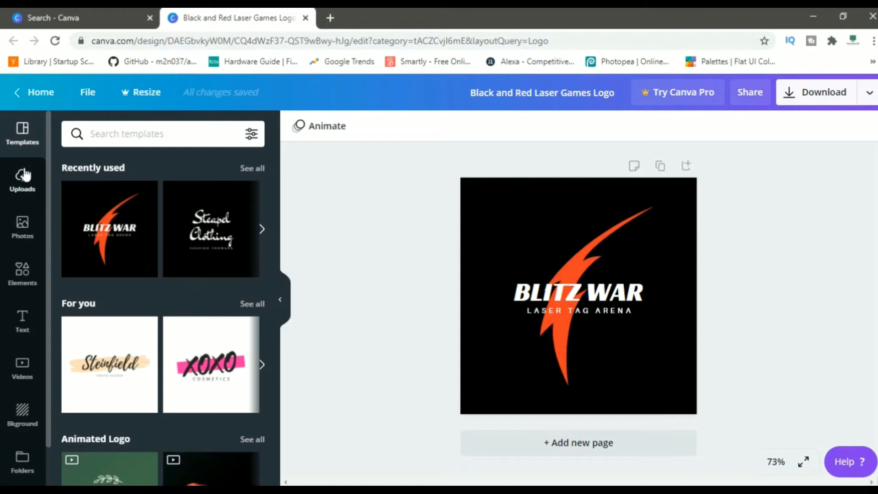
click(495, 245)
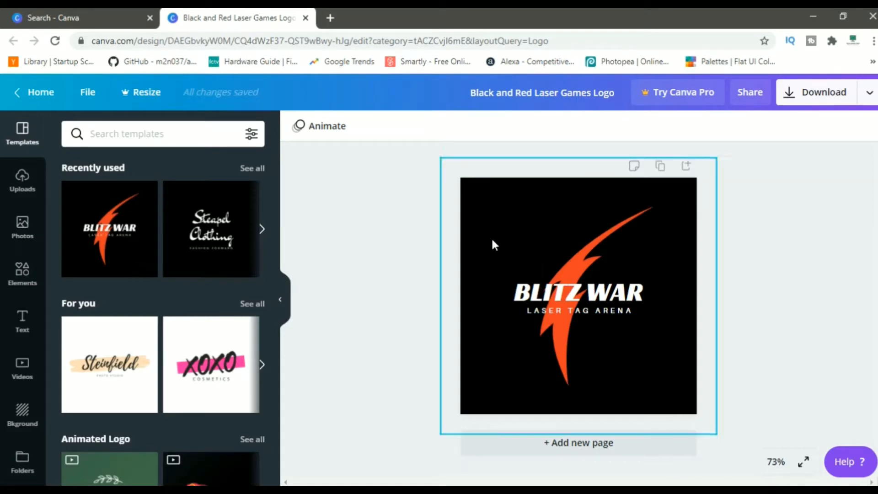
scroll(down, 3)
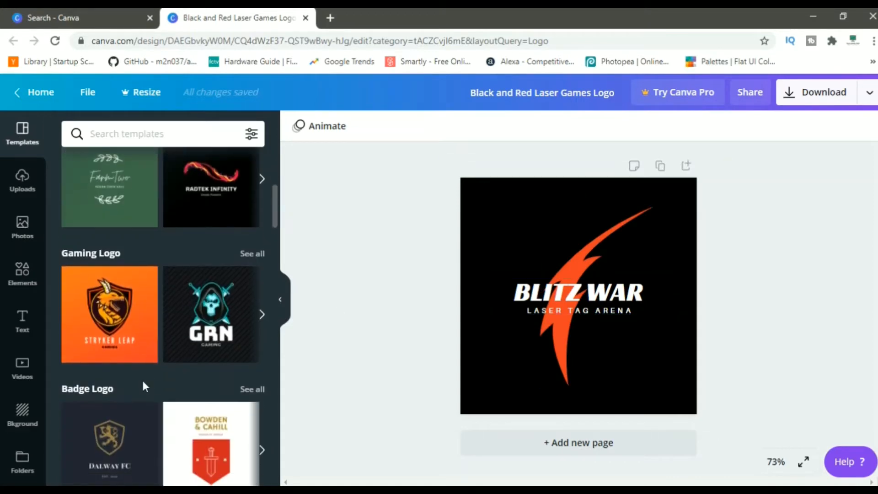
scroll(down, 3)
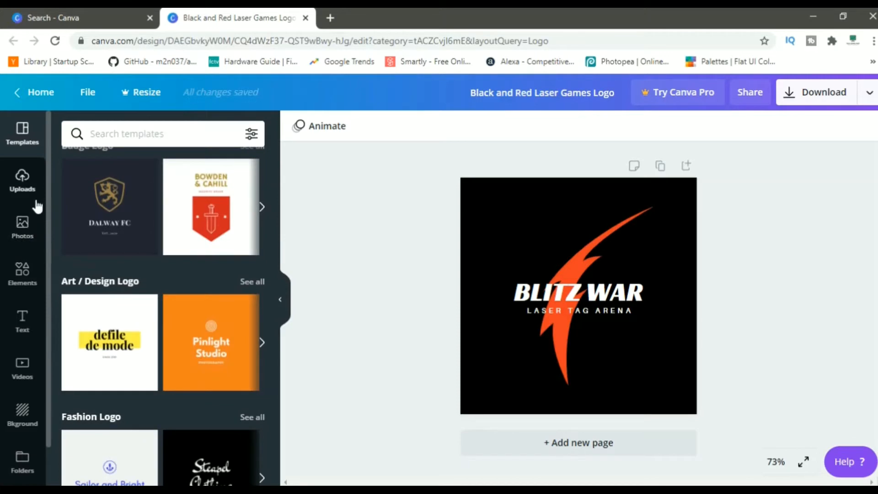
click(22, 179)
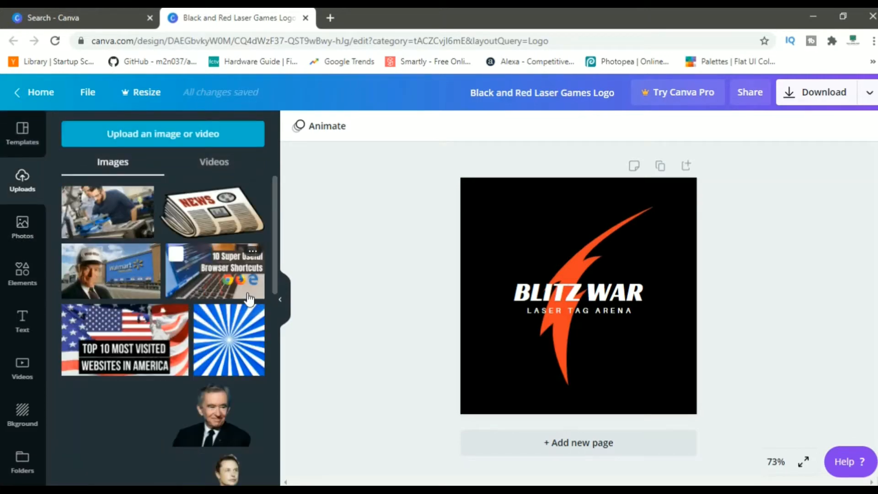
Step: Browse the Photos library, then switch to the Elements library of lines and shapes
click(22, 227)
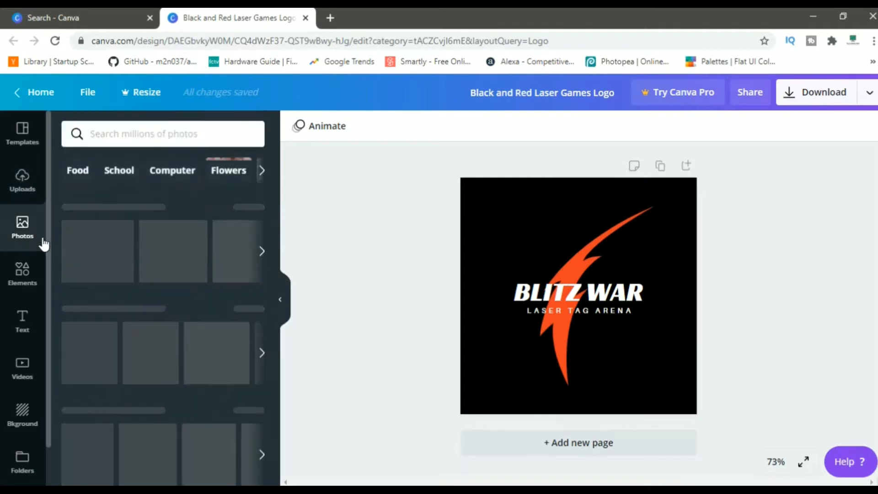
click(22, 227)
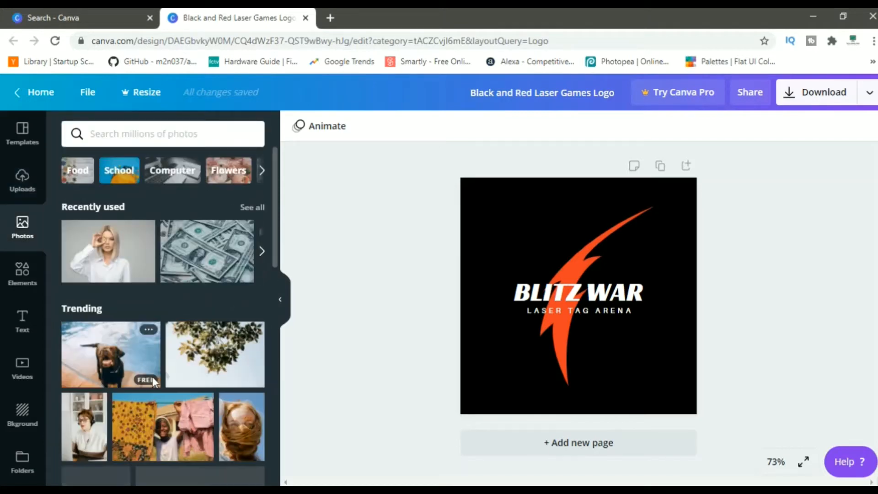
mouse_move(139, 341)
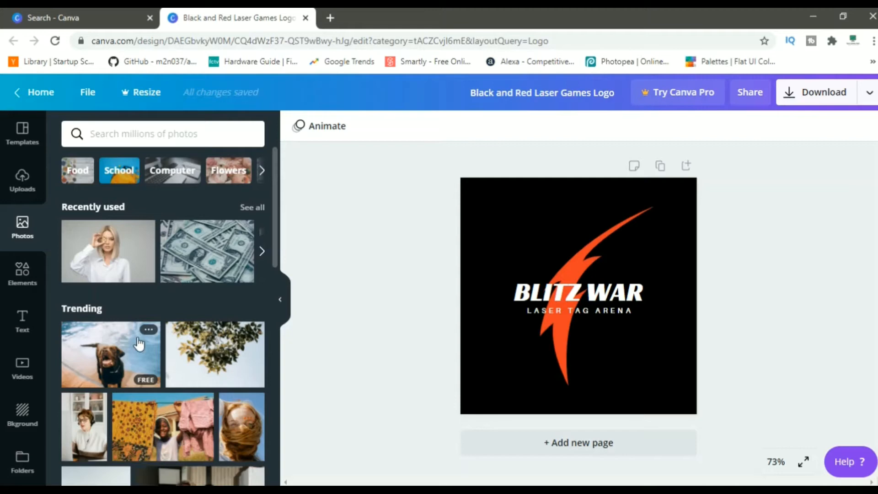
mouse_move(35, 281)
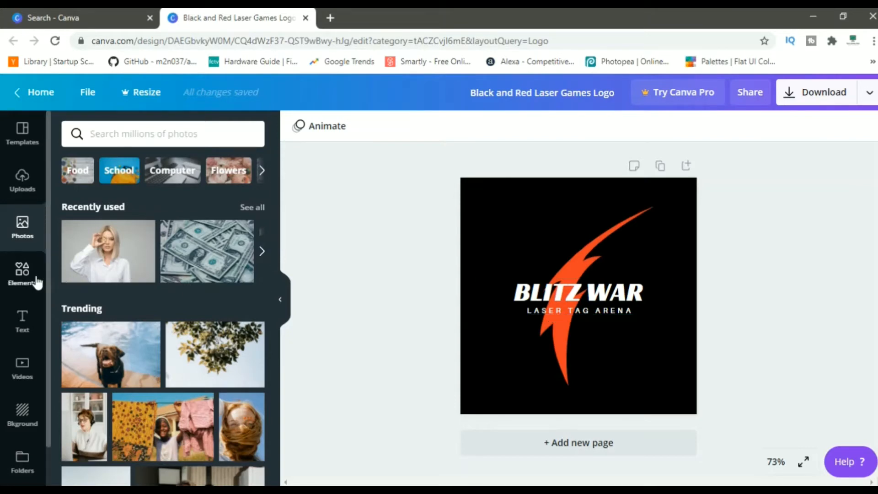
click(22, 274)
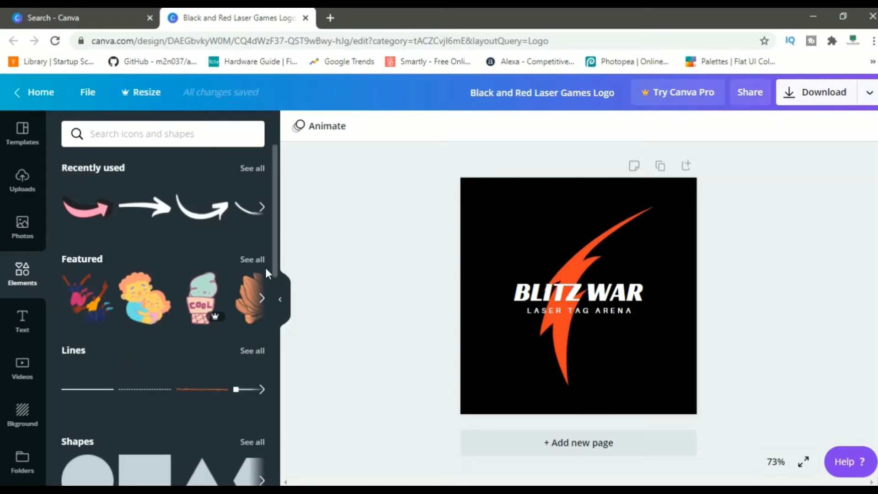
mouse_move(221, 292)
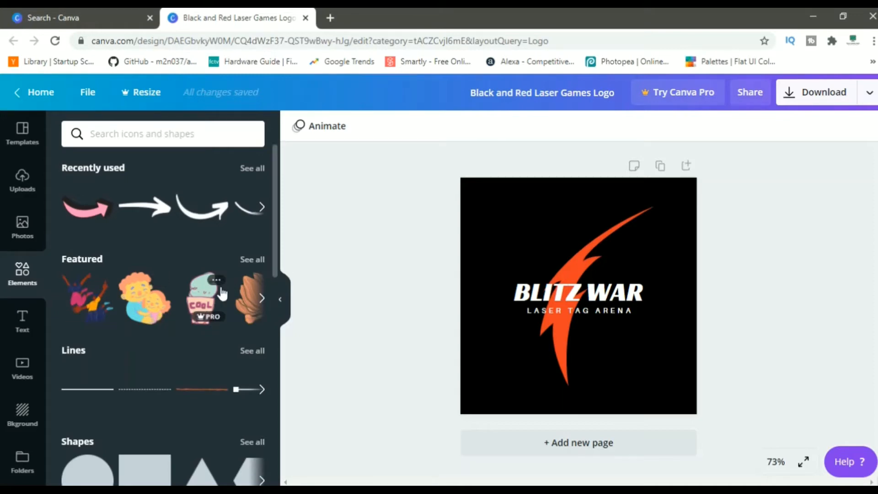
Step: Browse Text font combinations, then show Background options and select the BLITZ WAR group
click(22, 321)
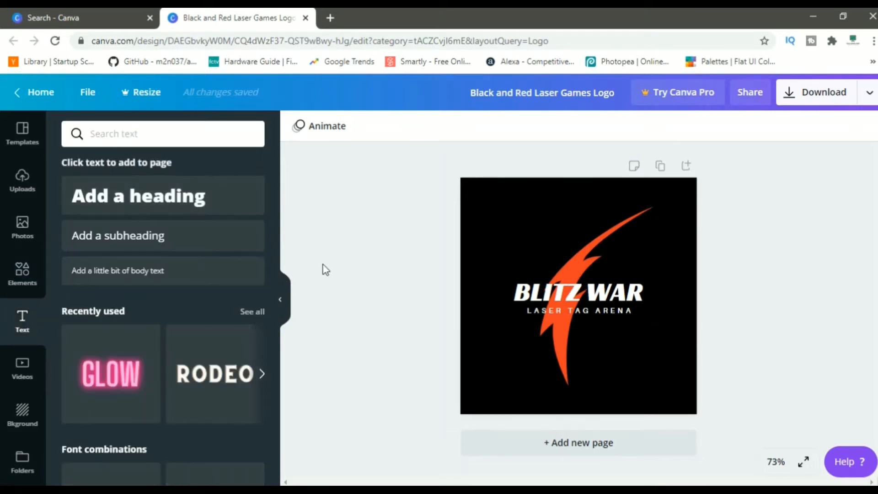
scroll(down, 3)
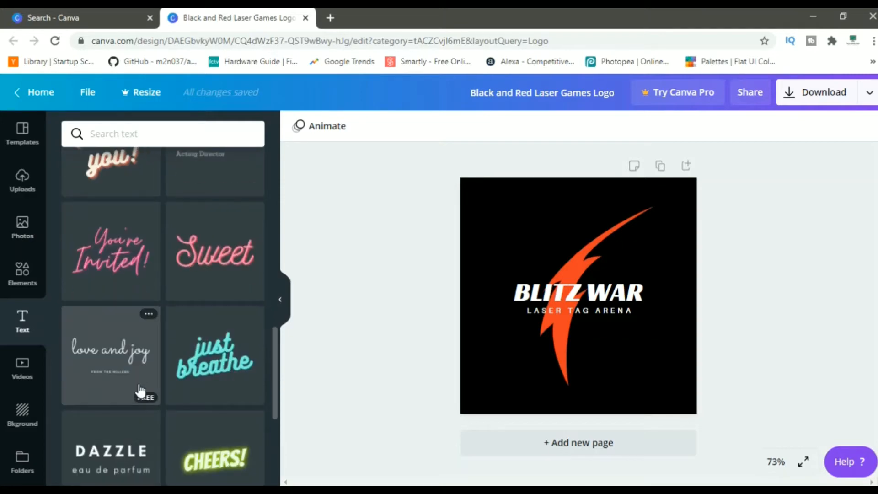
mouse_move(238, 398)
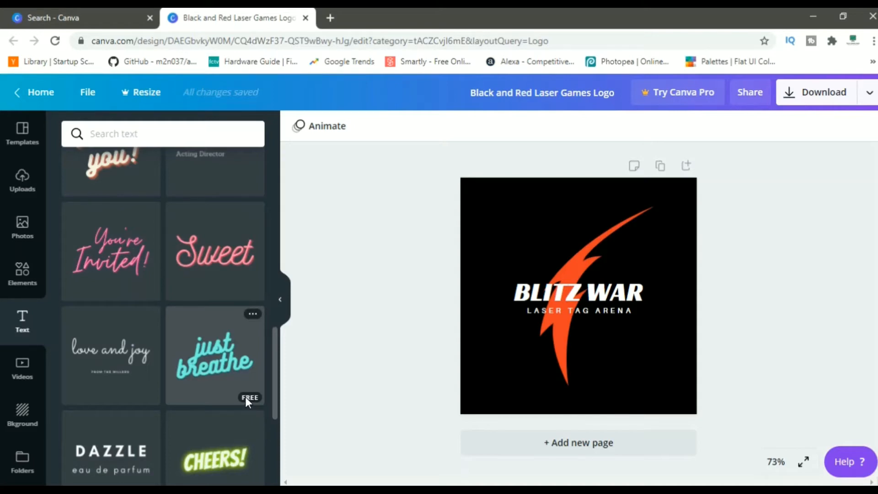
scroll(down, 3)
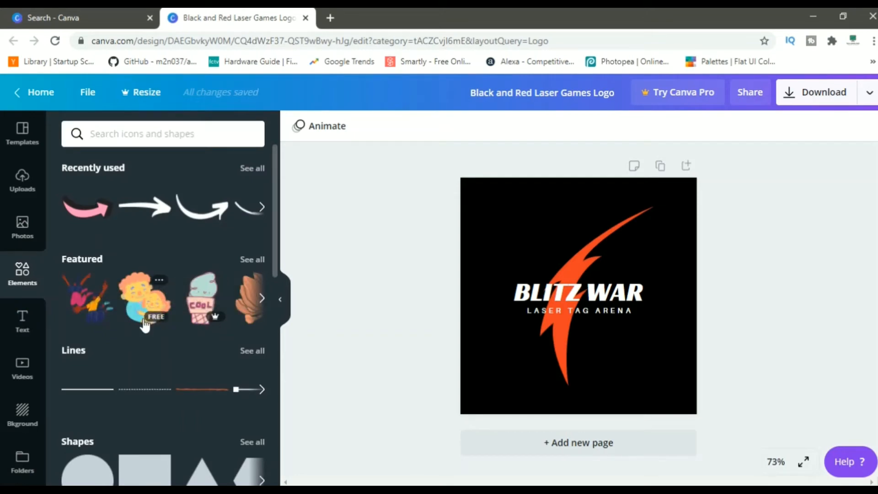
mouse_move(48, 331)
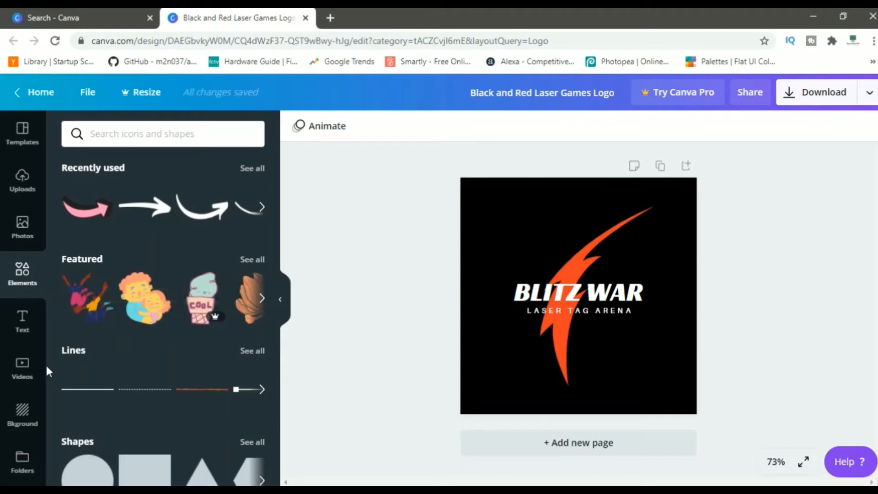
mouse_move(23, 368)
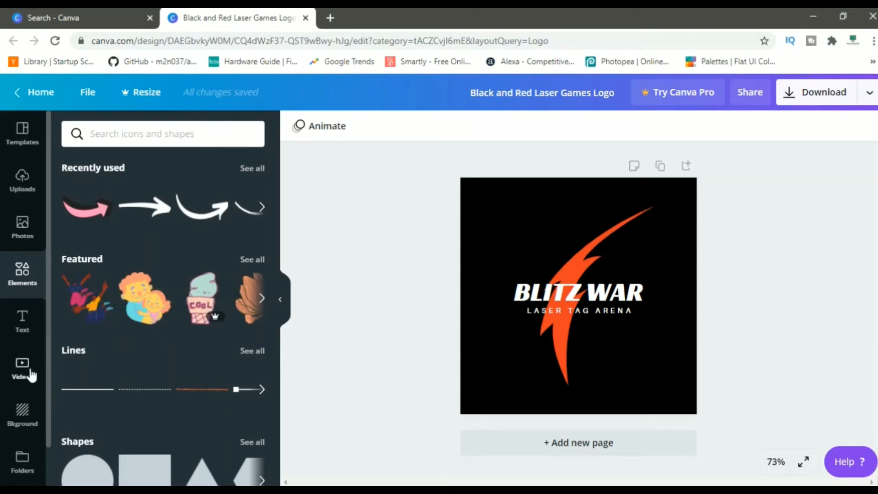
click(22, 413)
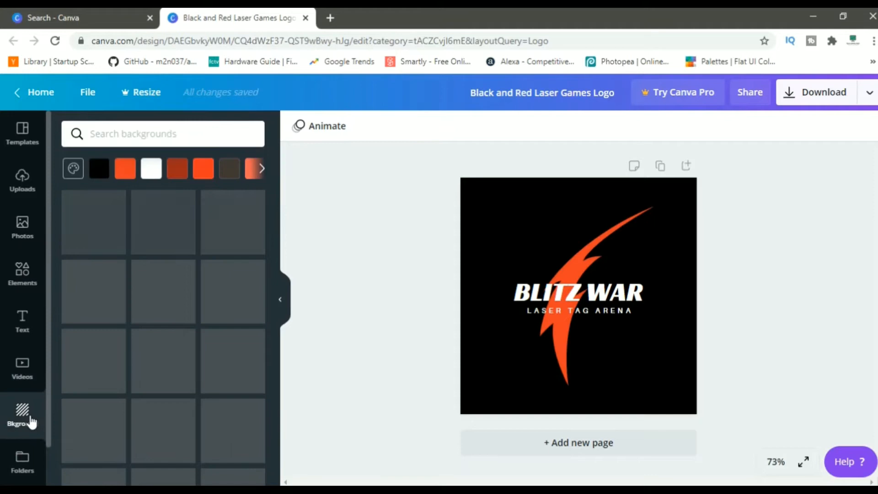
click(22, 414)
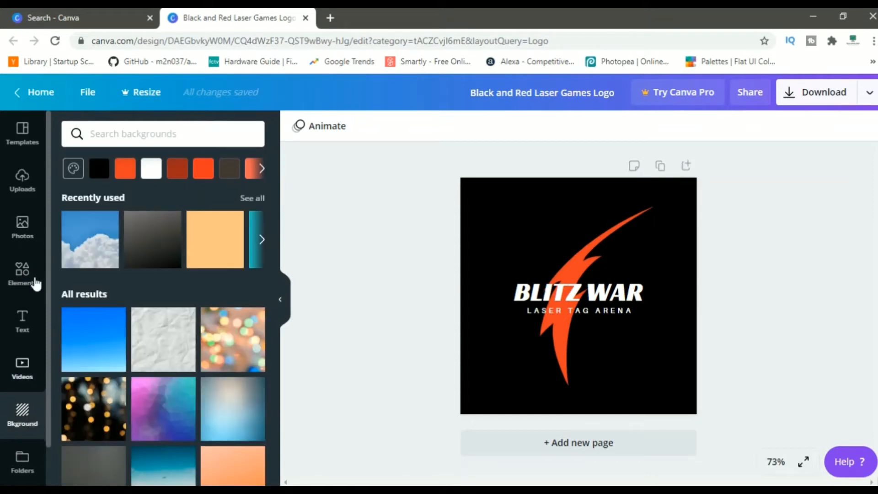
click(579, 295)
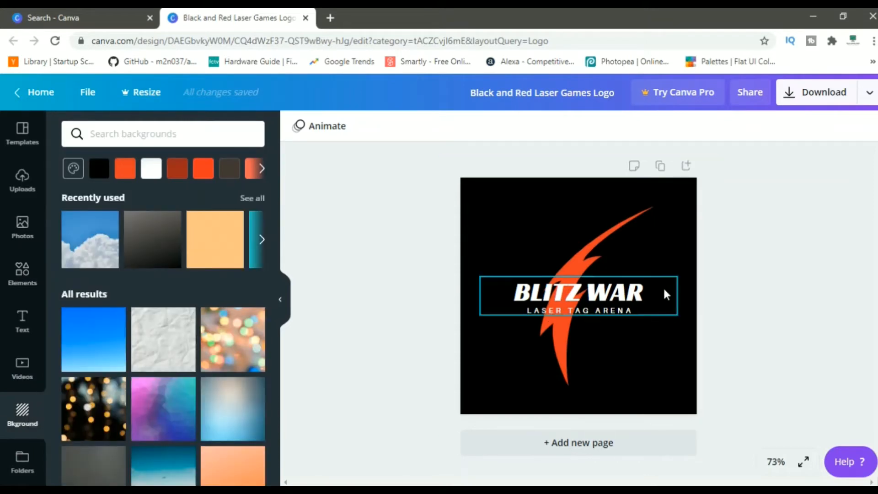
Step: Ungroup the title from its tagline, retype it as TECH SIMPLIFIED, and widen its box
click(576, 292)
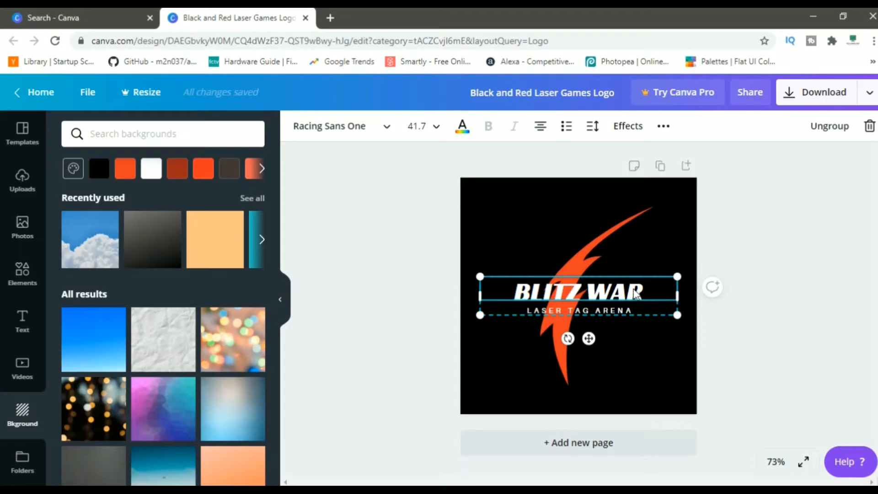
mouse_move(577, 294)
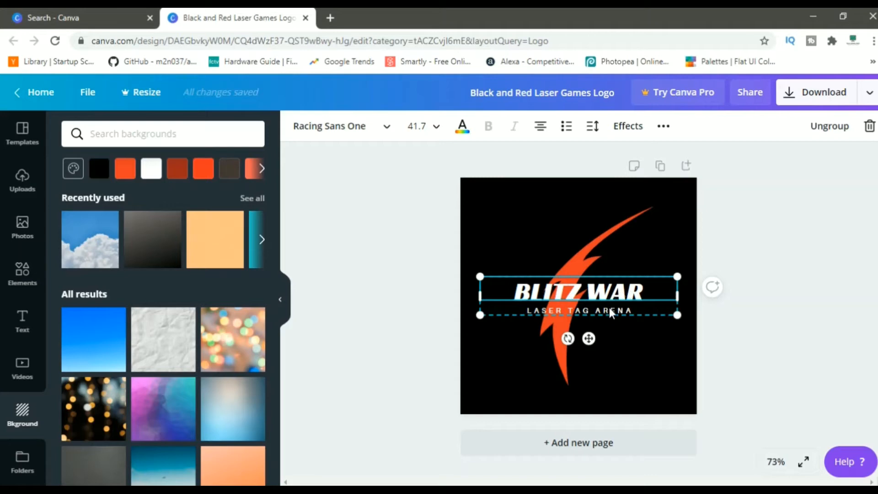
mouse_move(616, 315)
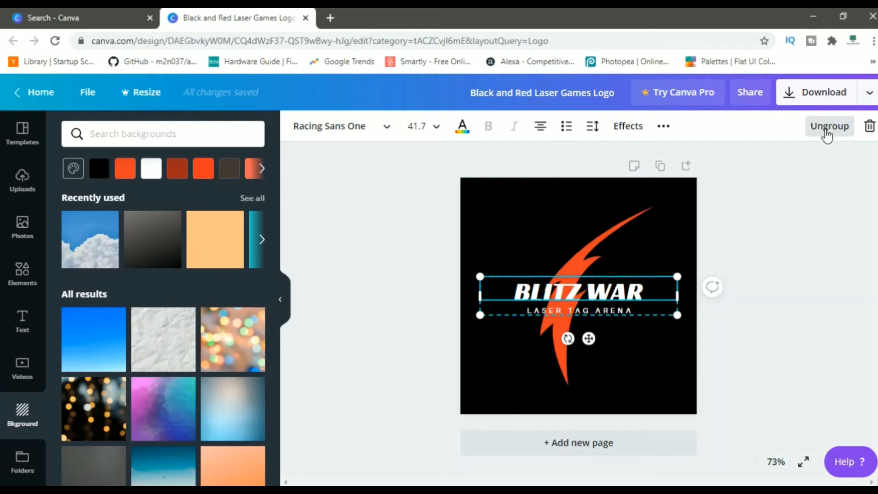
click(829, 126)
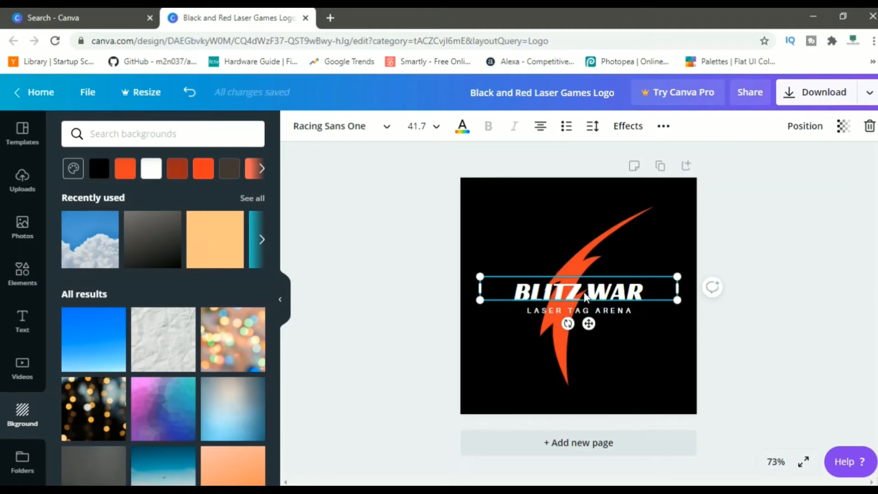
text(TECH SIMPLIFIED)
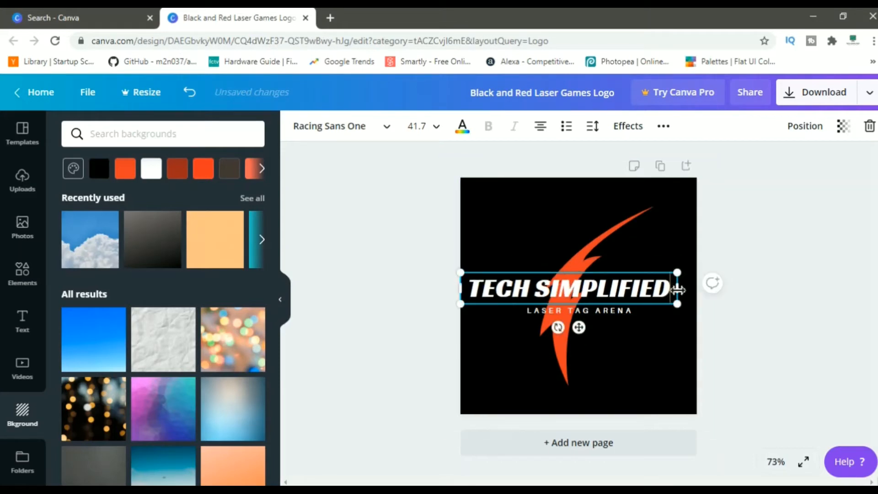
drag(678, 289, 696, 289)
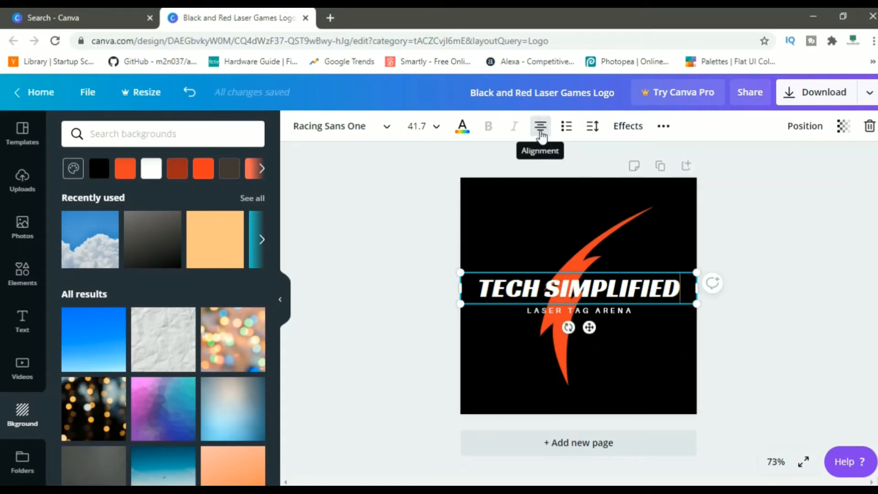
click(540, 126)
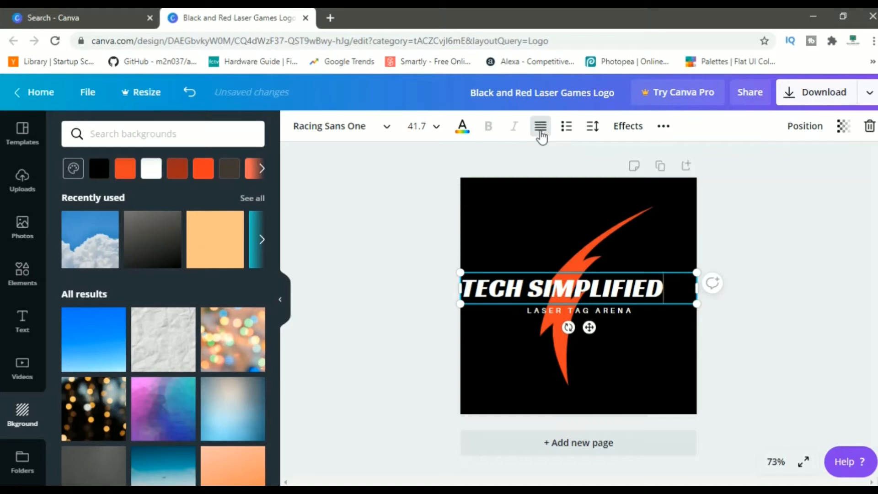
click(539, 126)
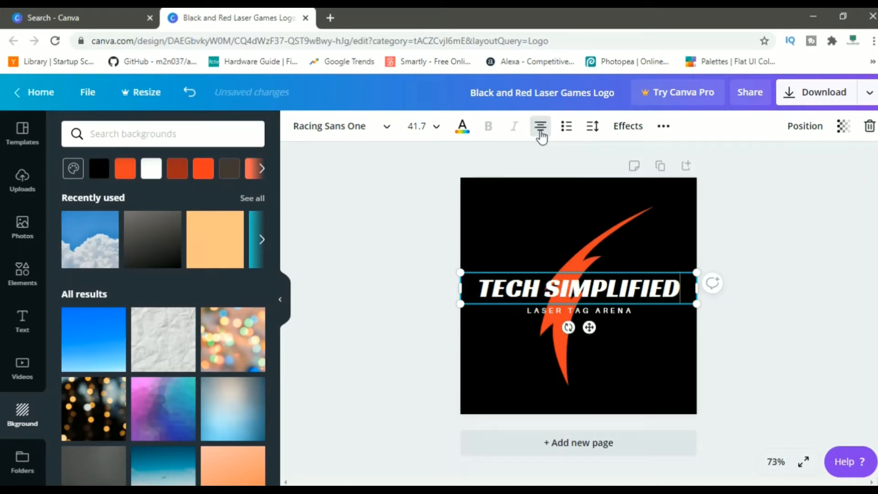
click(462, 126)
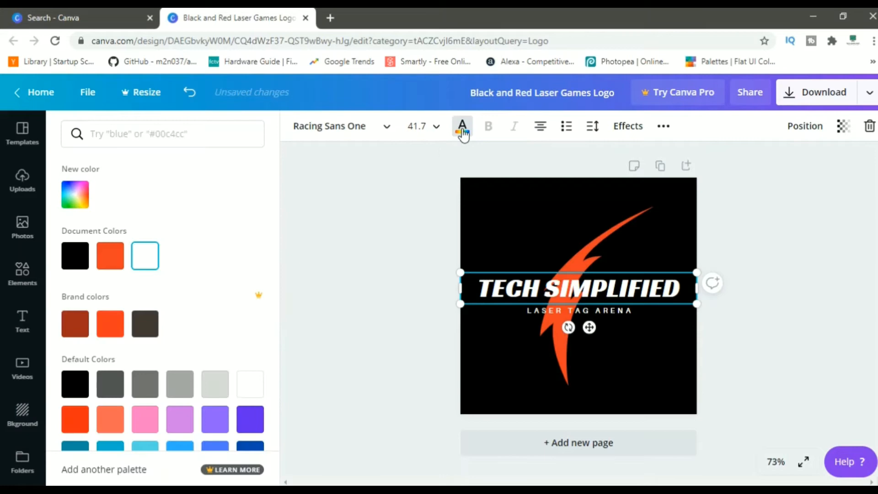
click(110, 324)
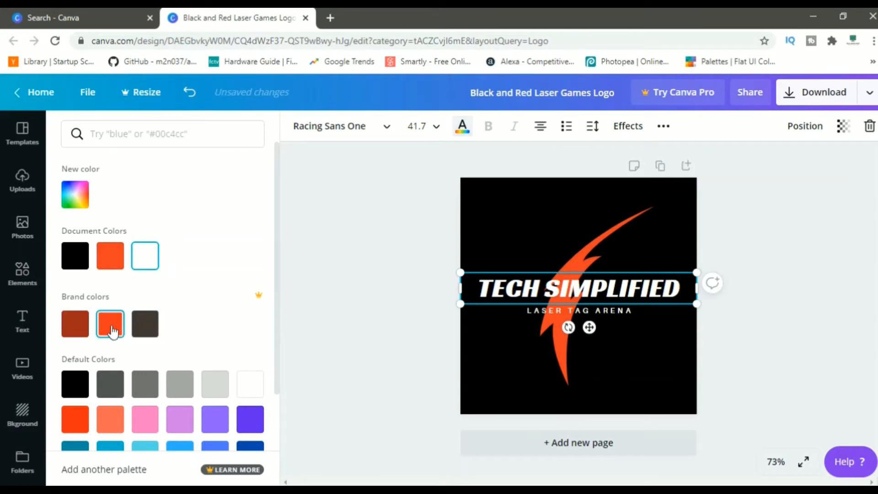
click(145, 419)
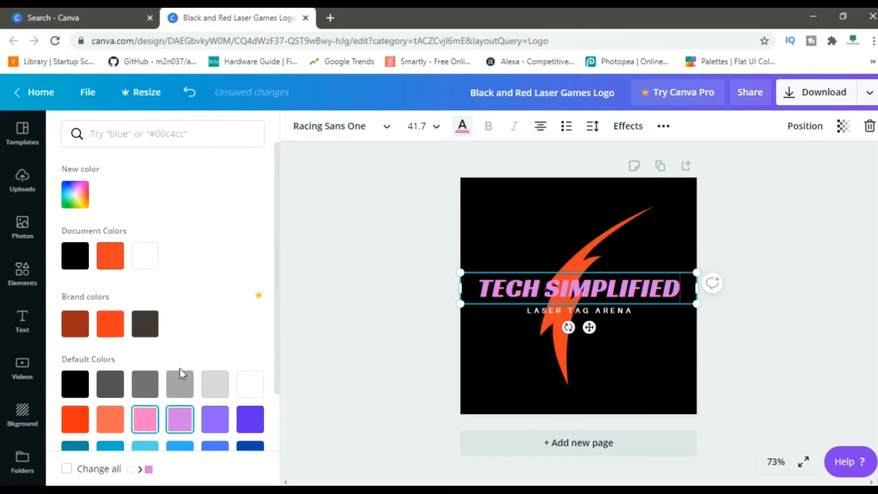
click(144, 255)
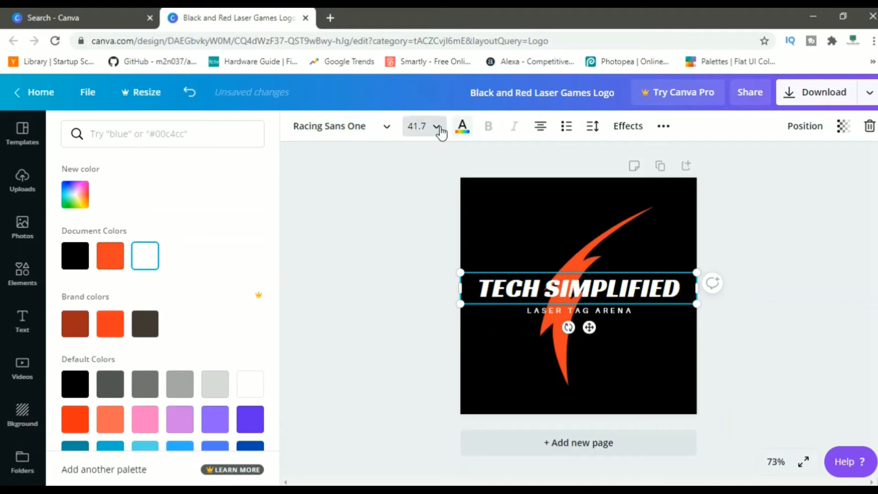
click(437, 127)
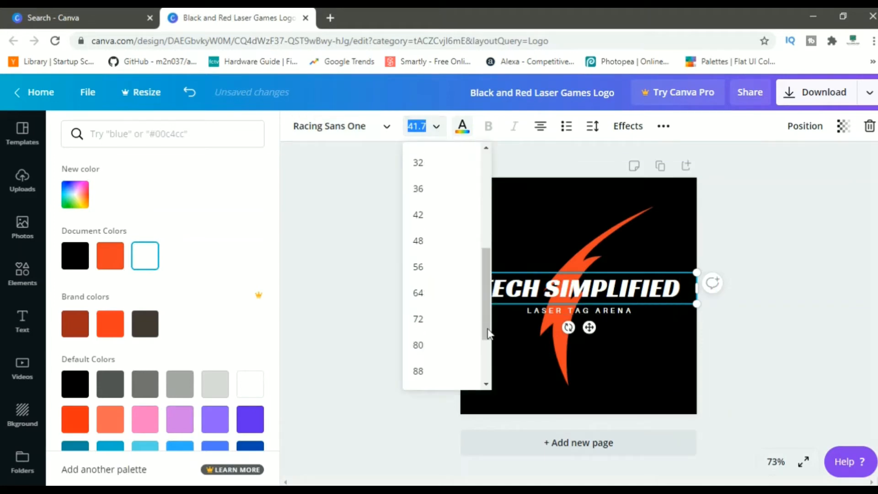
scroll(down, 3)
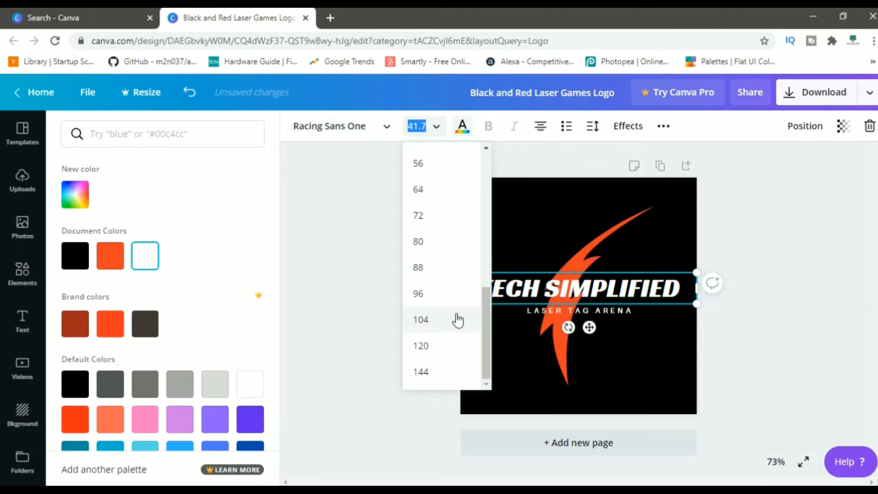
click(420, 320)
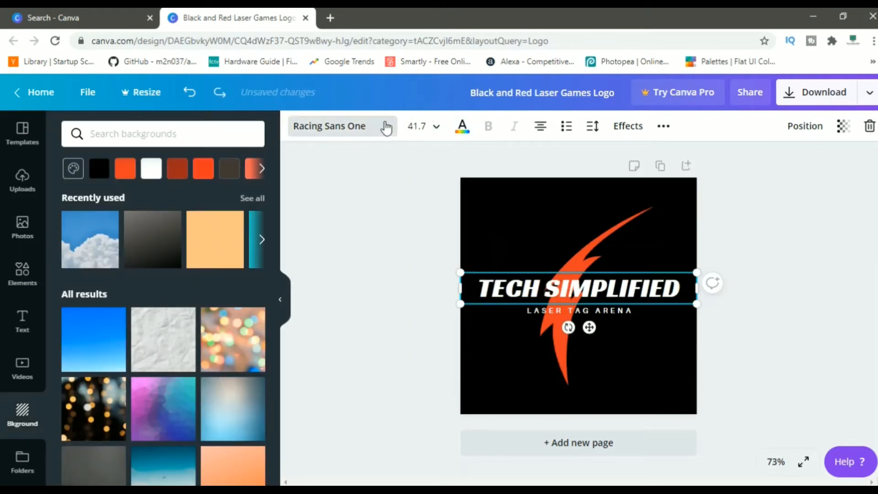
click(330, 125)
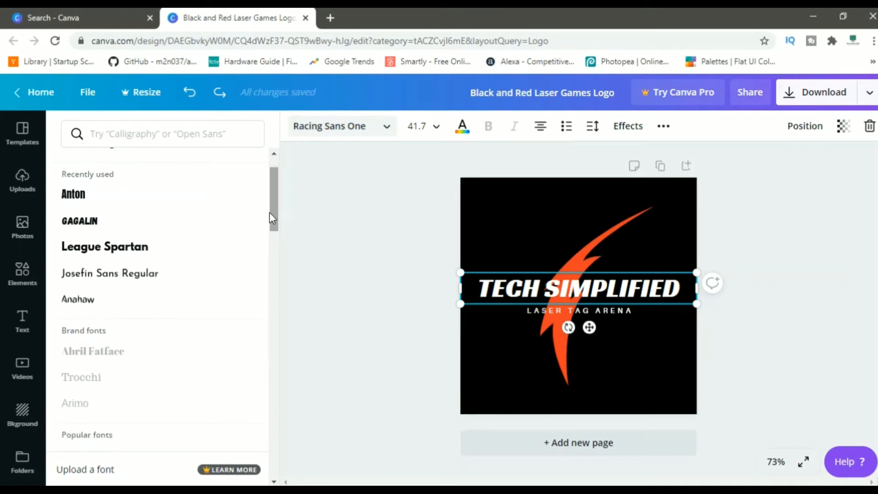
Step: Set the headline to League Spartan at size 35 and move it slightly lower
click(104, 247)
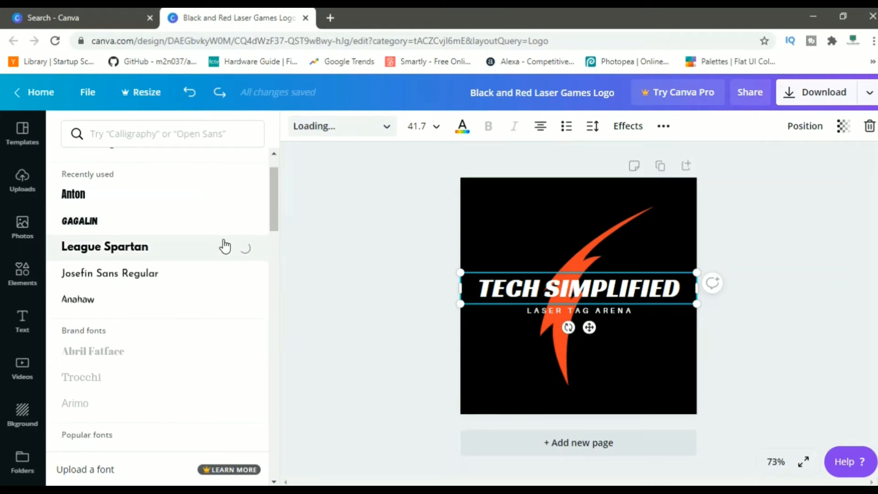
click(104, 247)
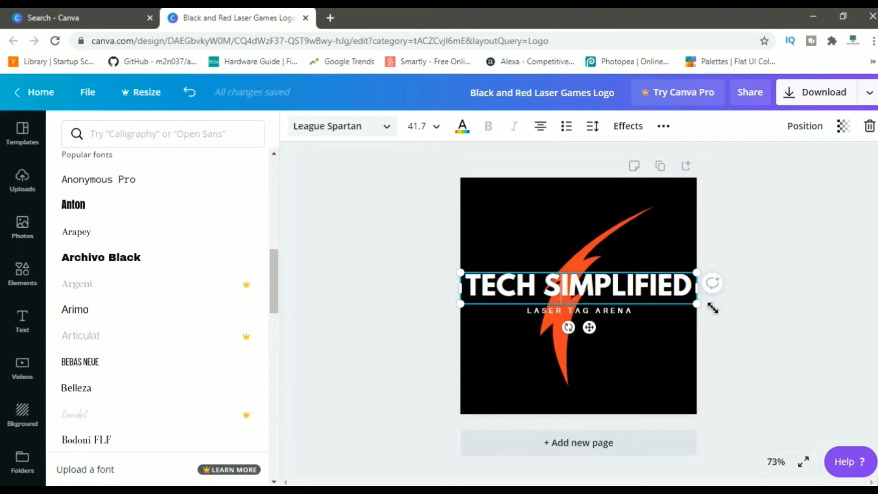
mouse_move(441, 141)
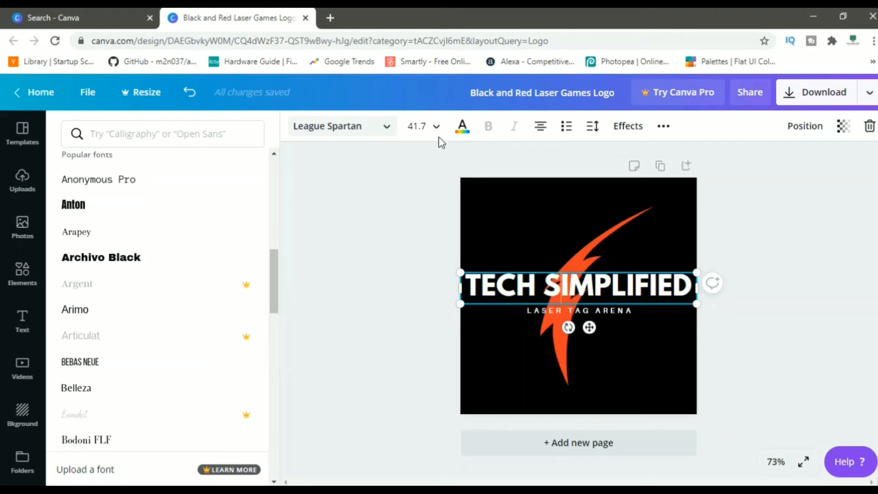
click(436, 126)
text(35)
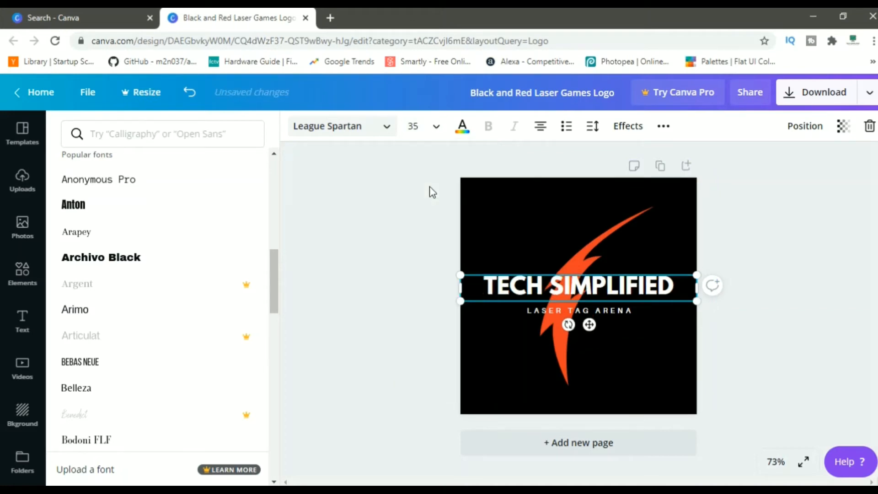
mouse_move(641, 302)
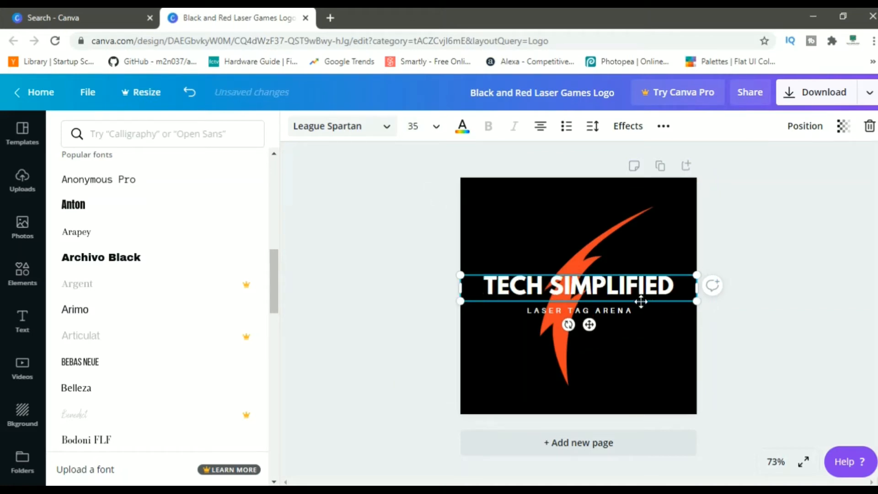
drag(578, 285, 579, 294)
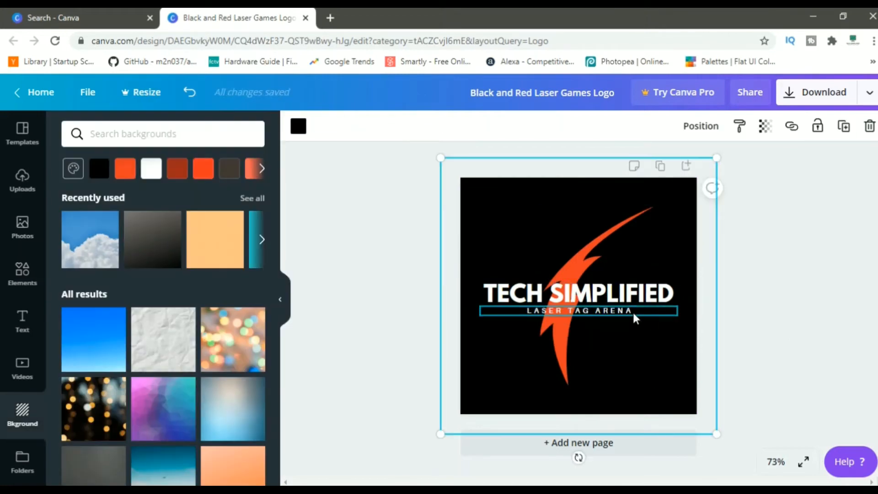
Step: Change the subtitle to bold HOW TO TUTORIALS at font size 14
click(578, 310)
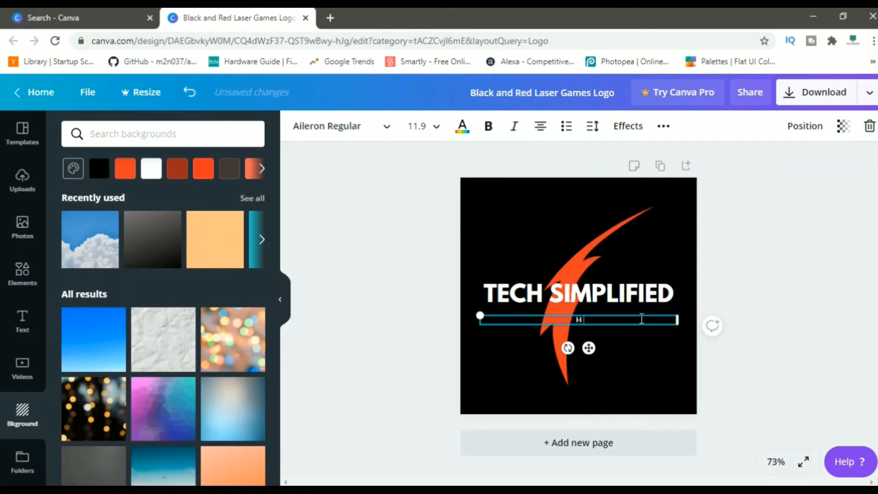
text(HOW TO TUTORIAS)
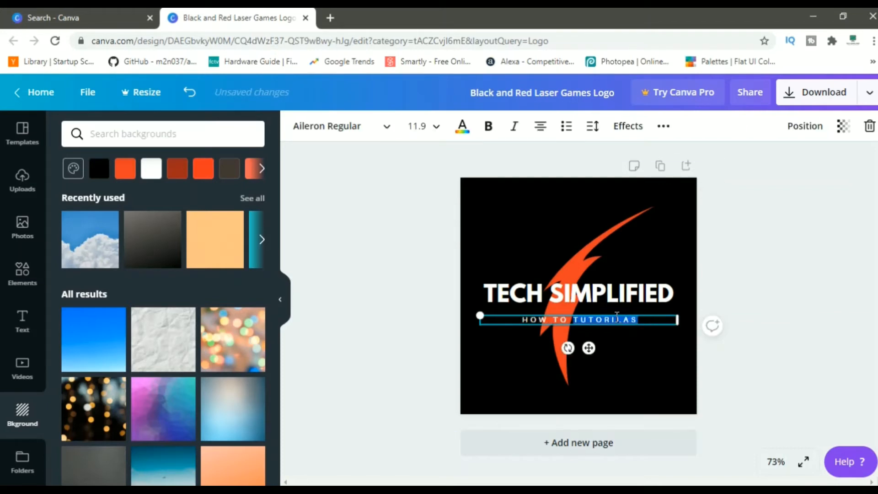
right_click(591, 319)
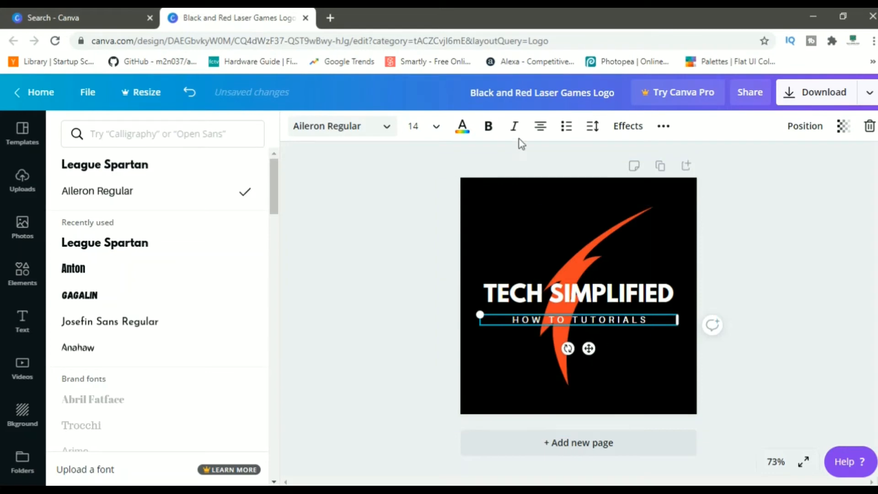
click(488, 125)
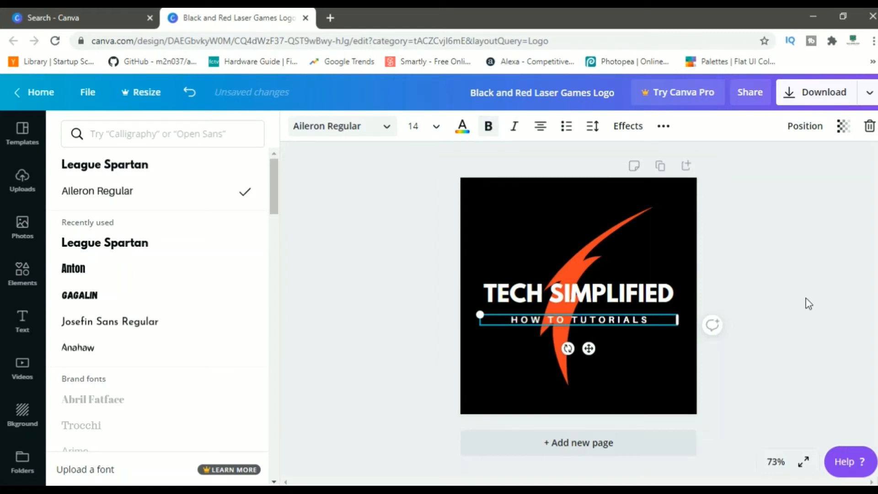
click(21, 414)
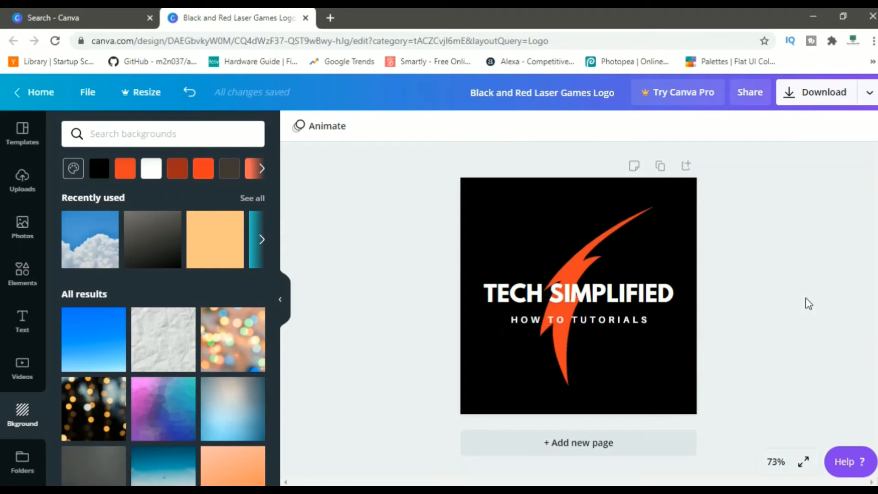
click(22, 227)
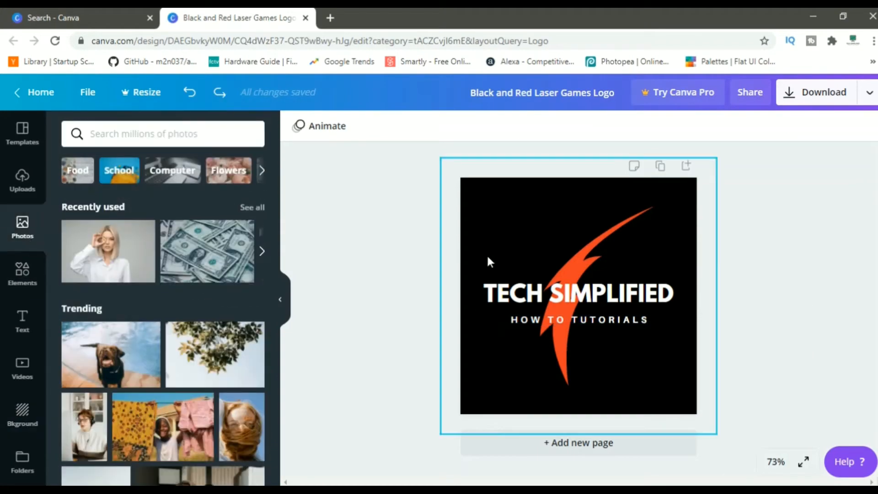
Step: Select and delete the orange swoosh graphic from the logo
click(591, 252)
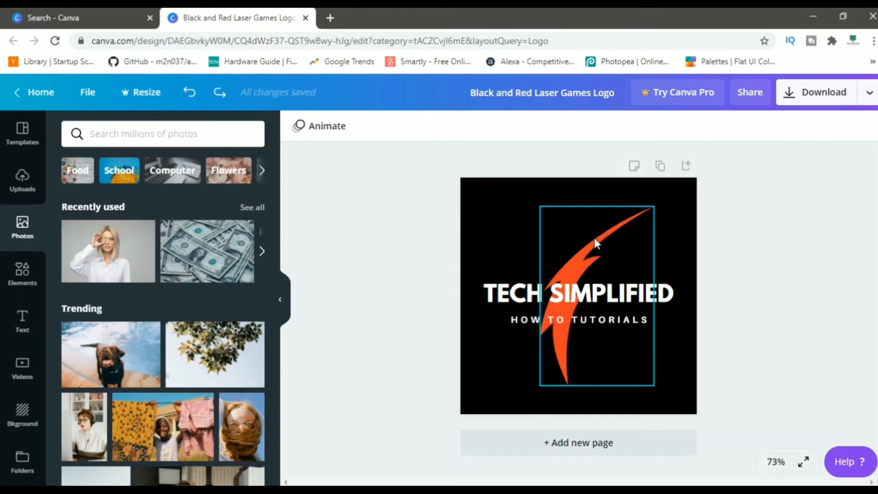
mouse_move(588, 249)
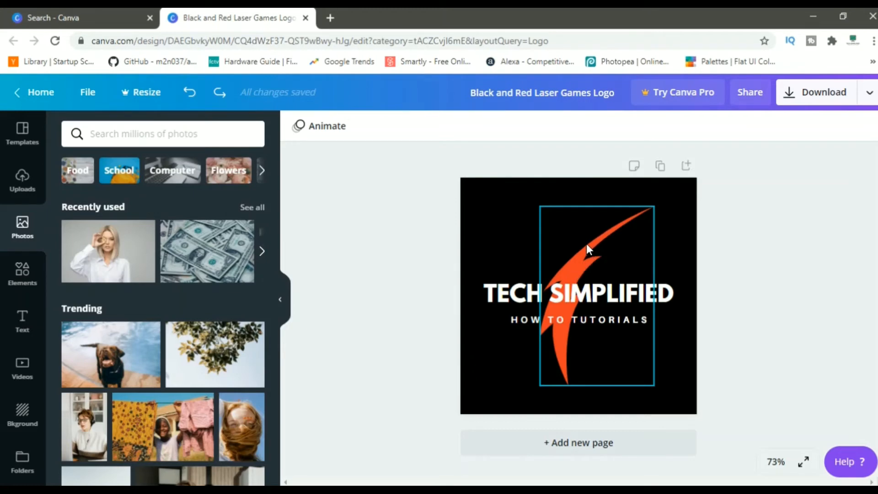
click(589, 252)
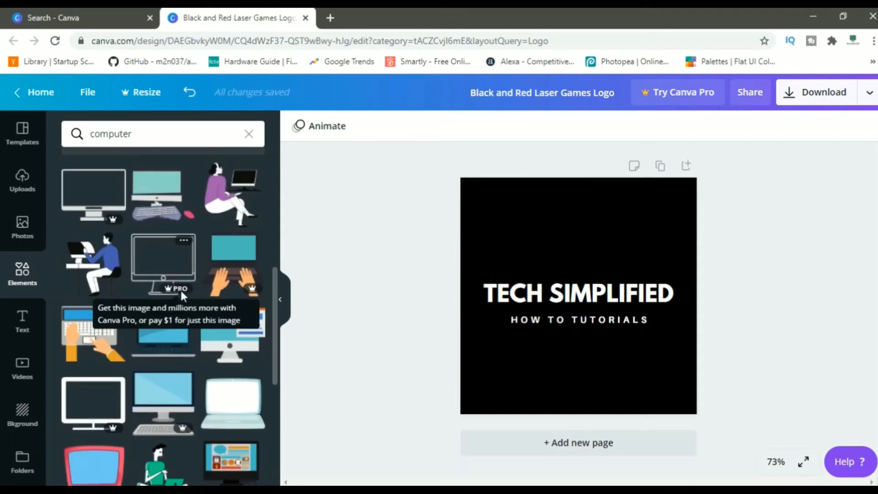
mouse_move(127, 350)
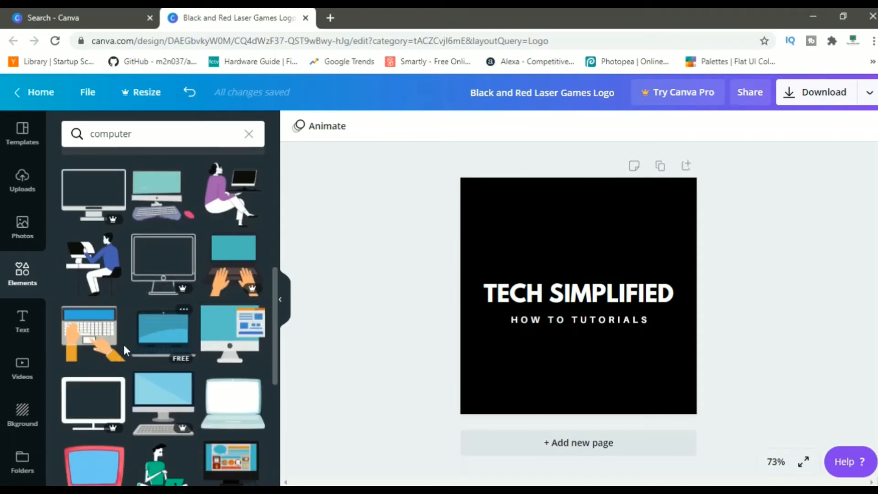
mouse_move(93, 342)
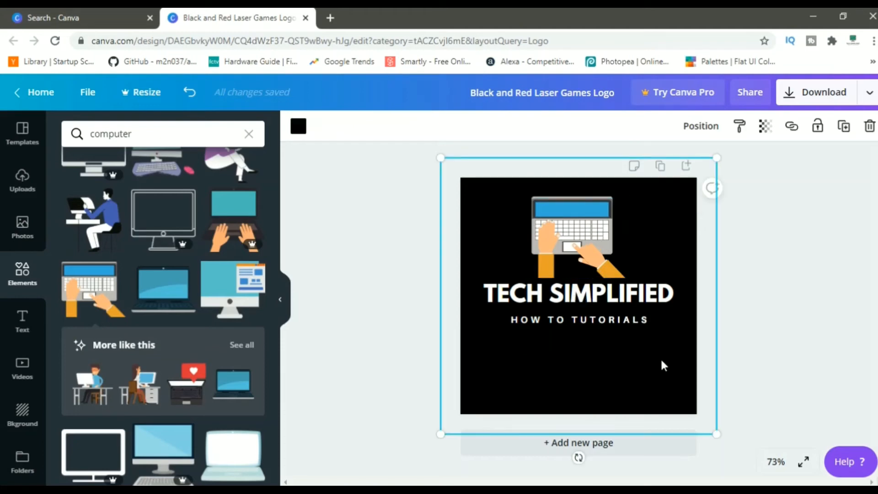
mouse_move(672, 382)
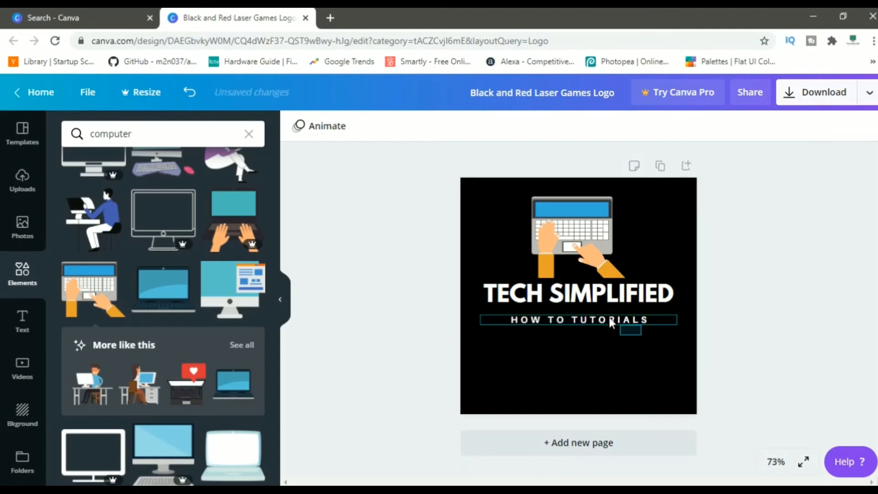
Step: Move the laptop illustration and both text lines lower to centre them on the square
click(577, 294)
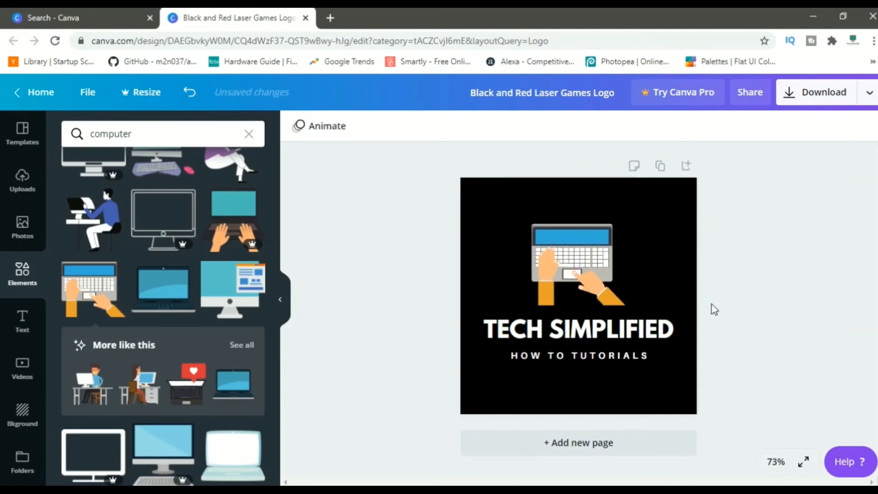
click(585, 263)
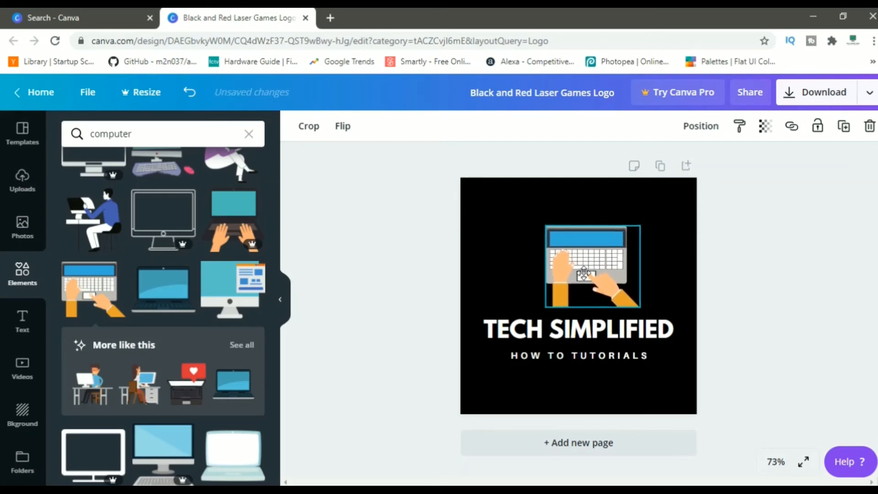
drag(591, 266, 579, 266)
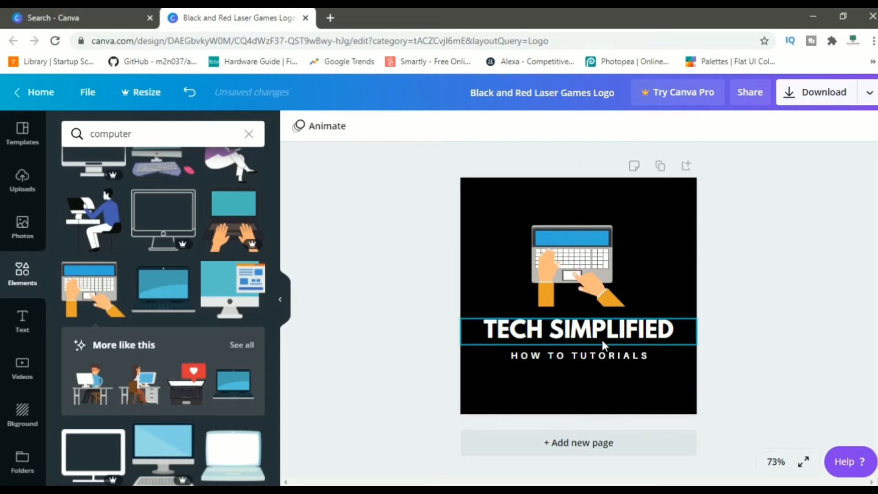
click(579, 355)
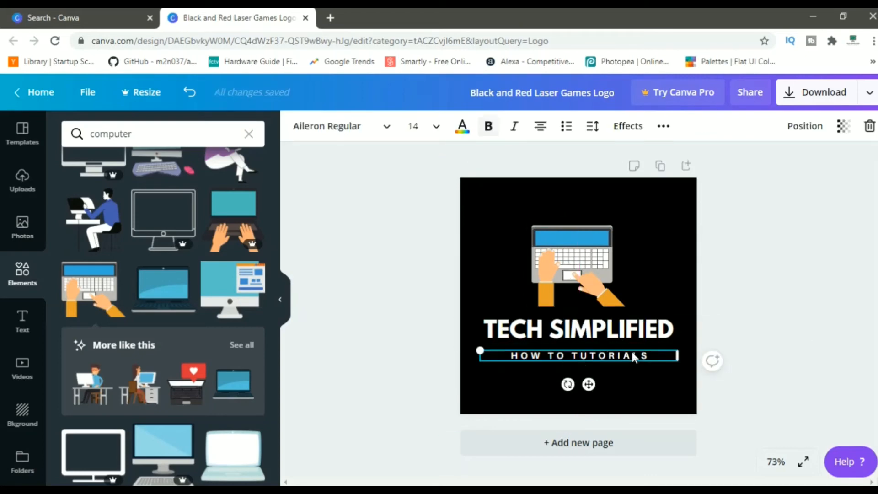
click(577, 329)
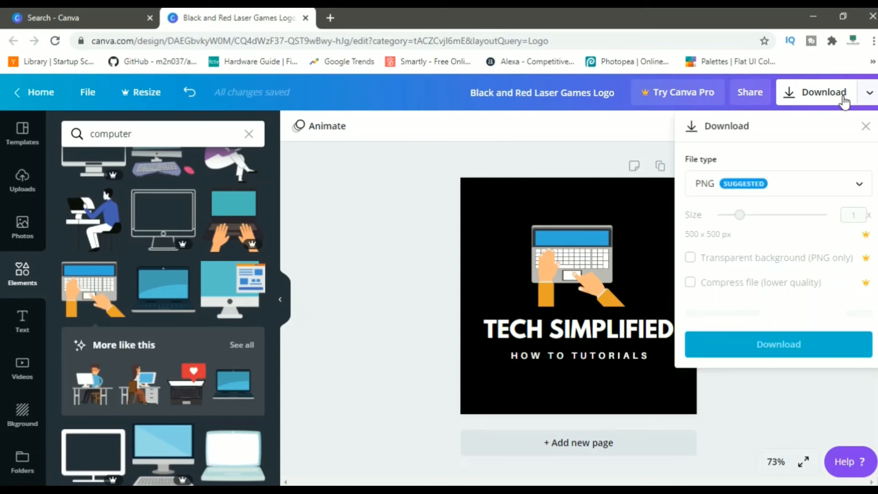
Step: Download the TECH SIMPLIFIED logo as a PNG file
click(778, 183)
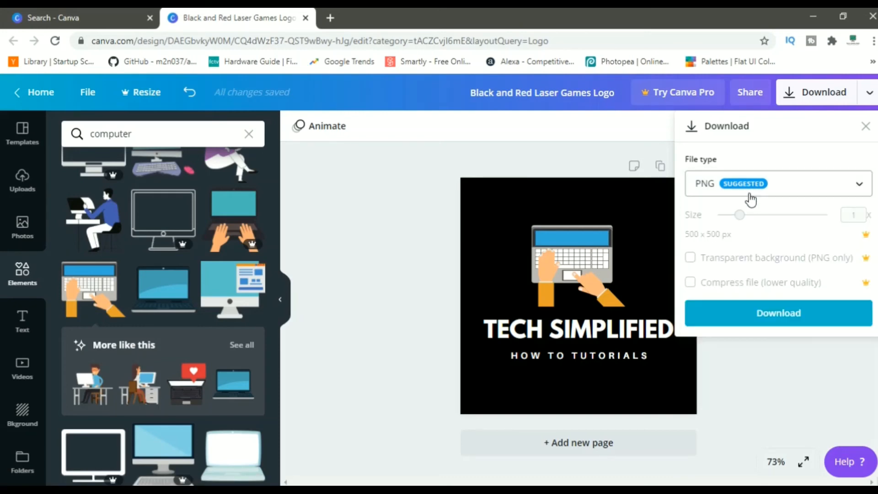
mouse_move(742, 195)
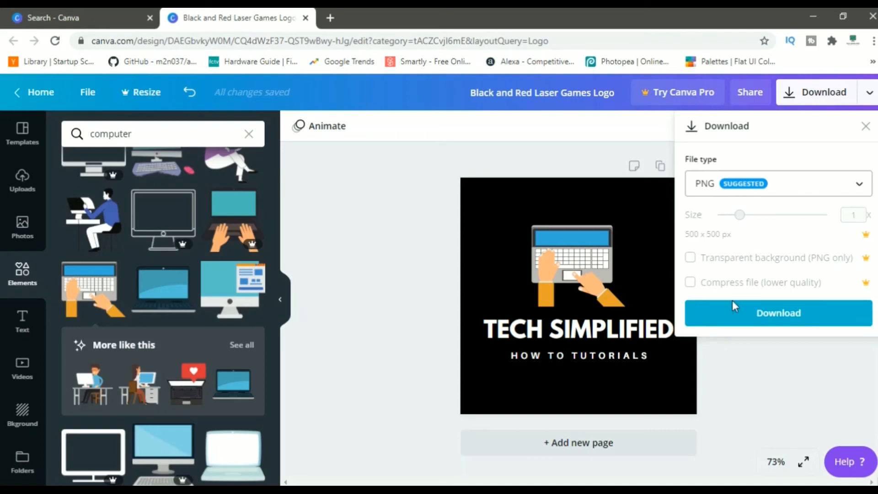
click(777, 312)
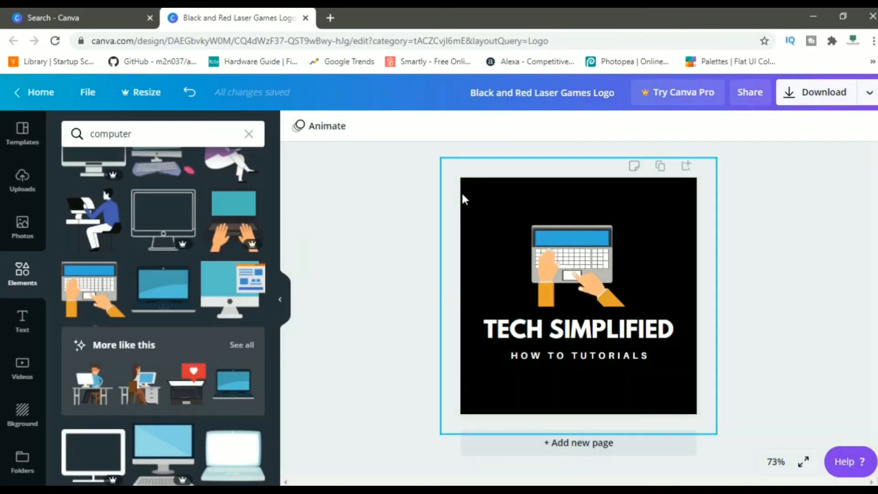
click(349, 297)
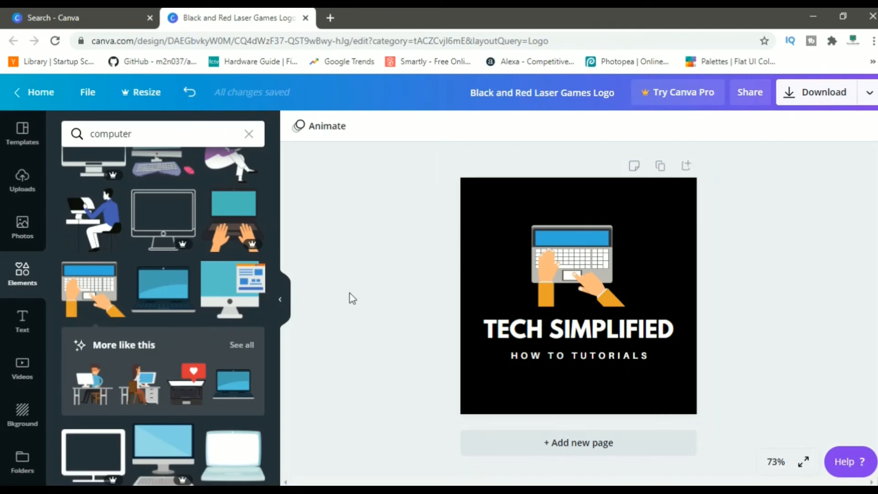
mouse_move(381, 295)
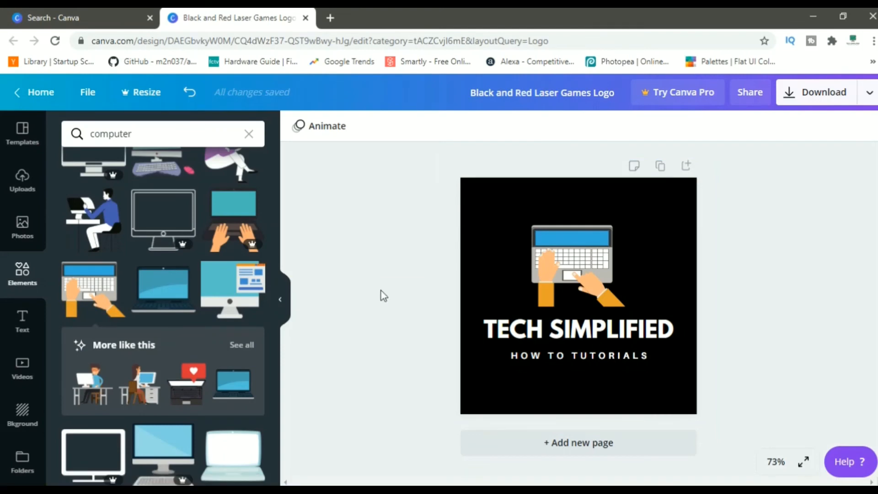
click(823, 92)
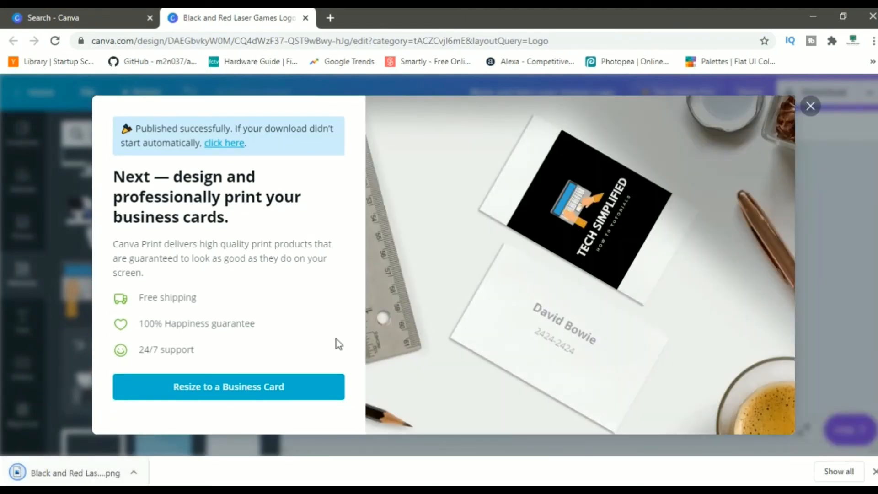
mouse_move(571, 191)
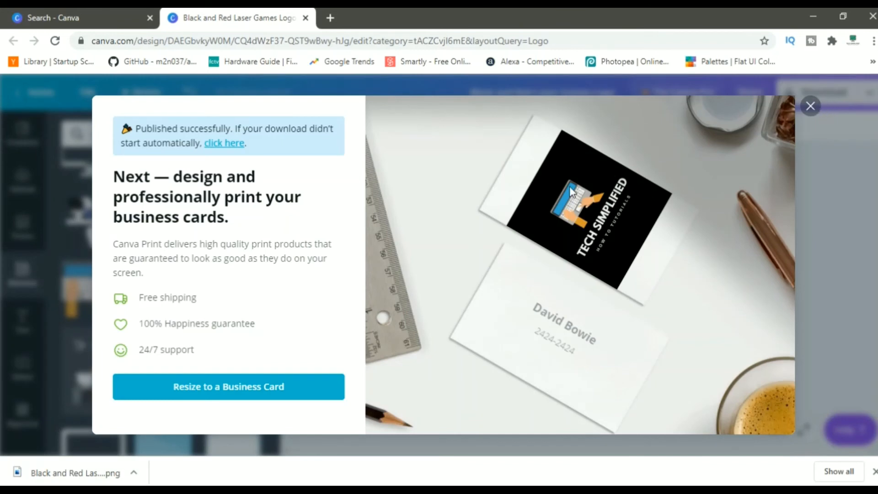
mouse_move(640, 165)
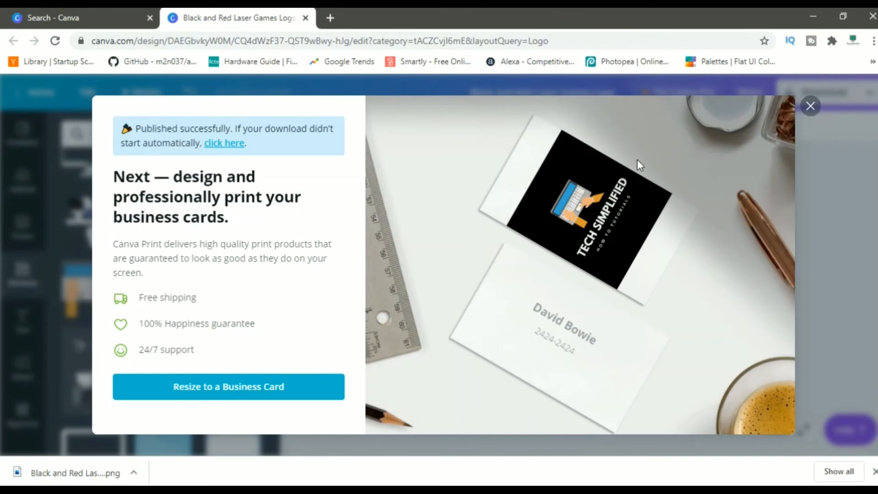
mouse_move(593, 228)
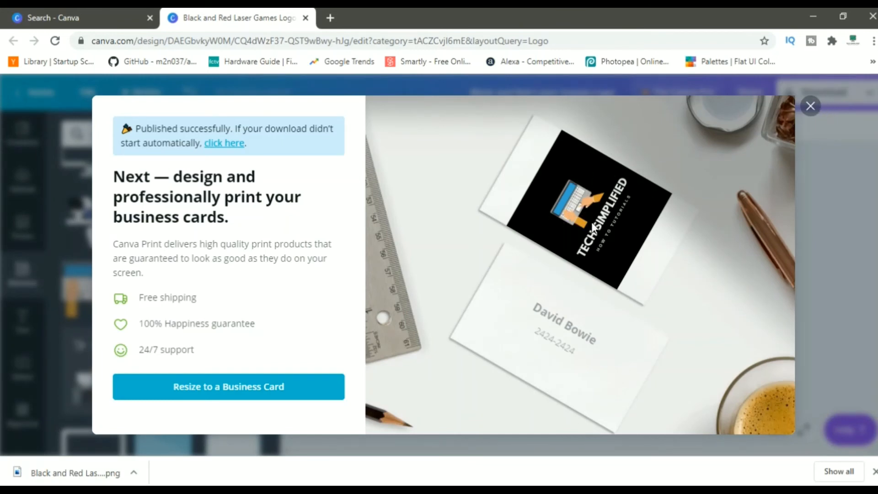
mouse_move(810, 107)
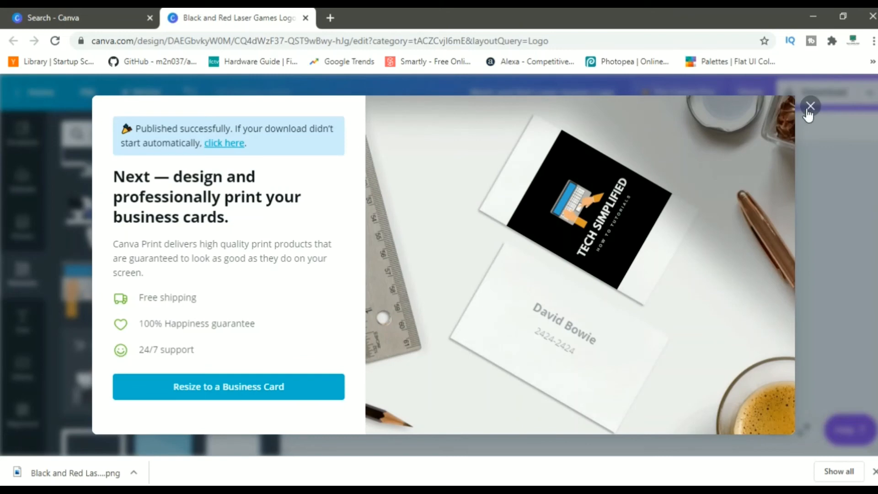
Step: Close the 'Published successfully' business card printing popup
click(809, 107)
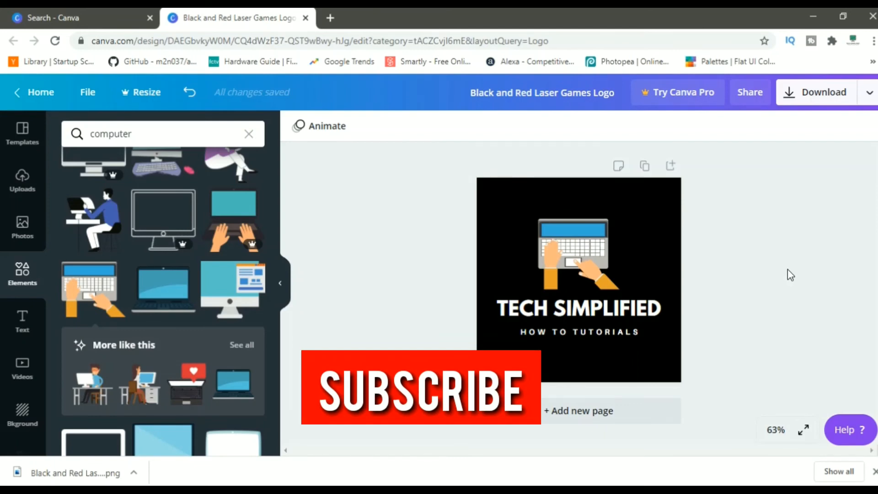
mouse_move(629, 155)
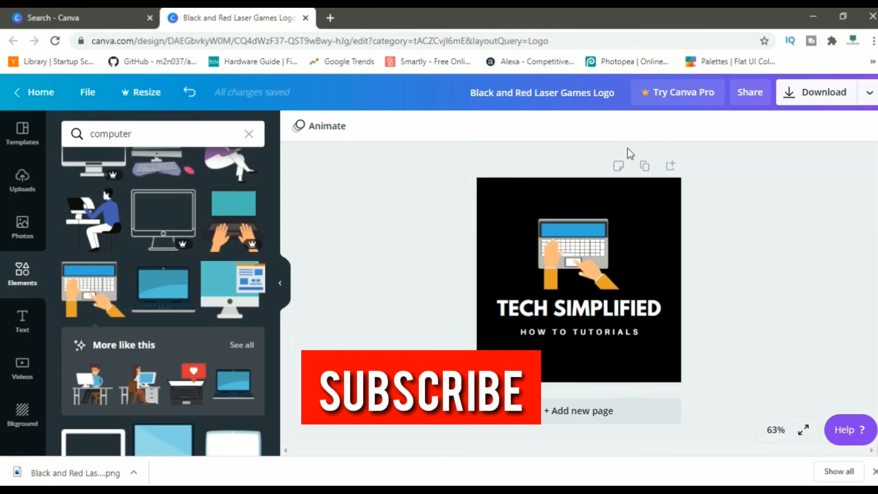
mouse_move(396, 204)
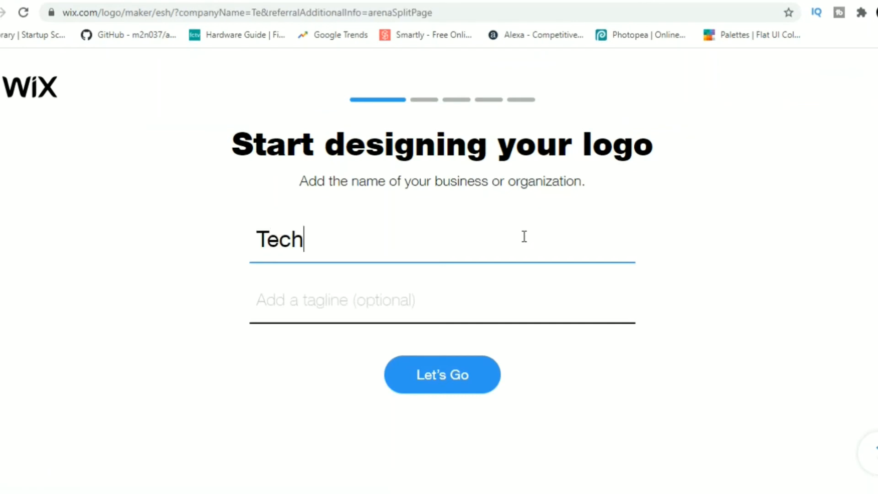
Step: Enter 'Tech Simplified' as the business name and choose the Tech & Software Tutorials industry
text(Simpli)
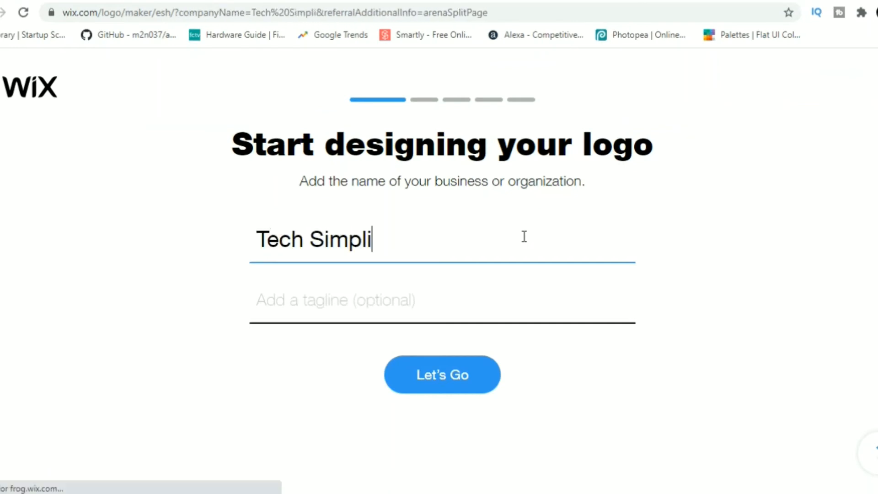
text(fied)
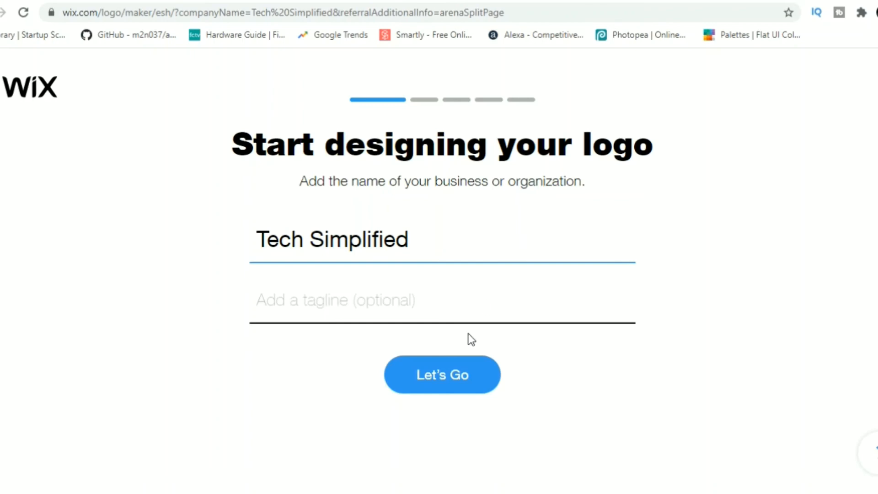
click(442, 374)
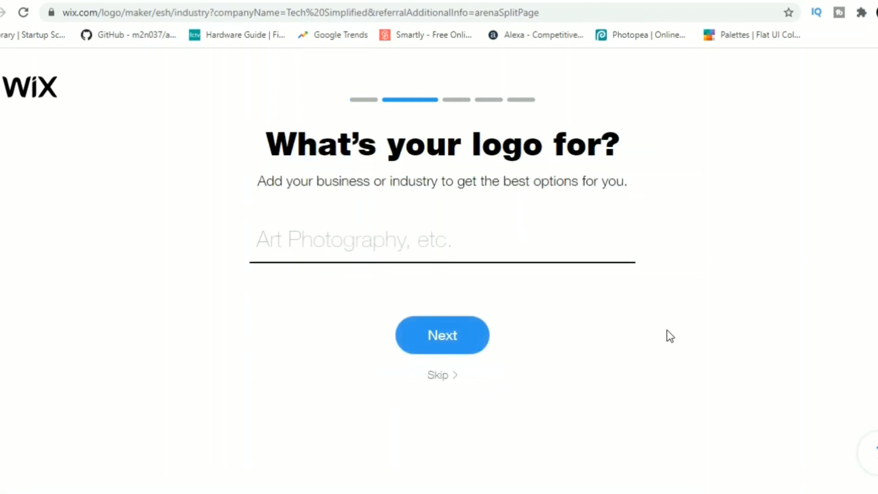
text(t)
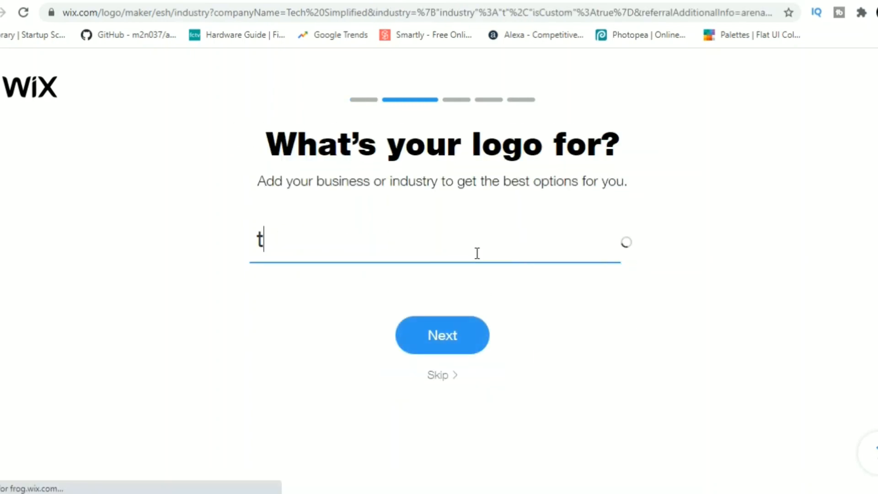
text(utorials)
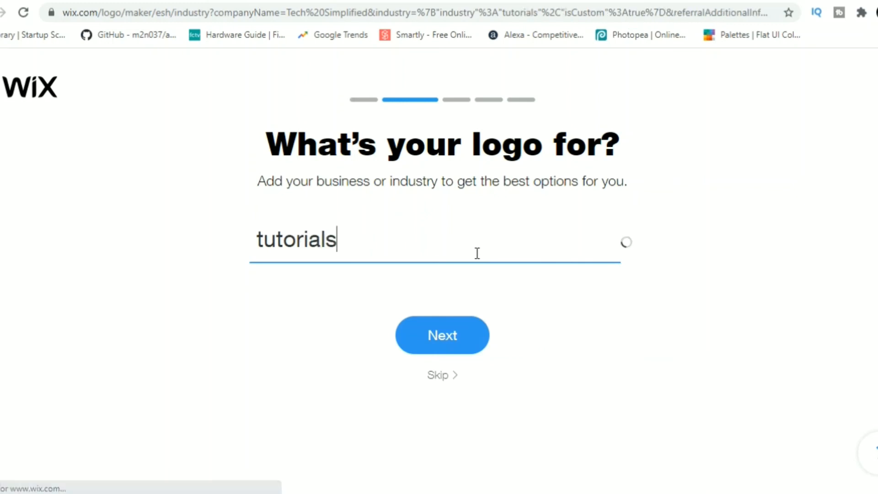
text(Tech & Software Tutorials)
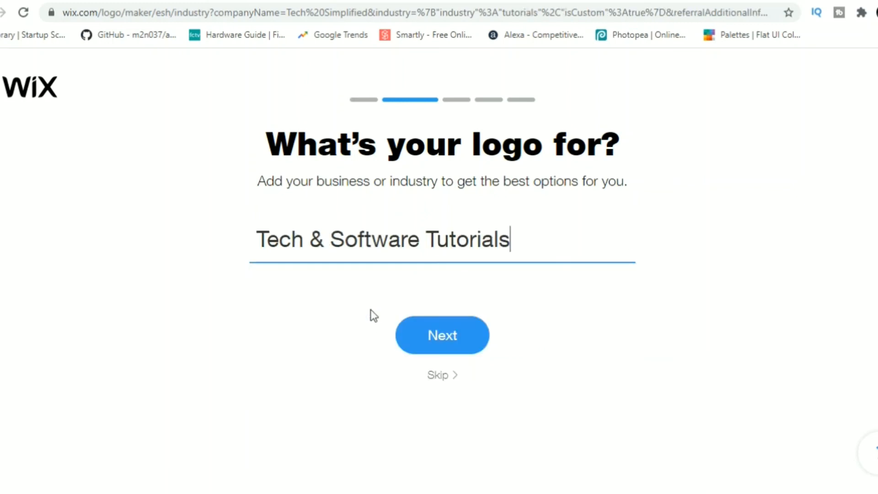
click(442, 335)
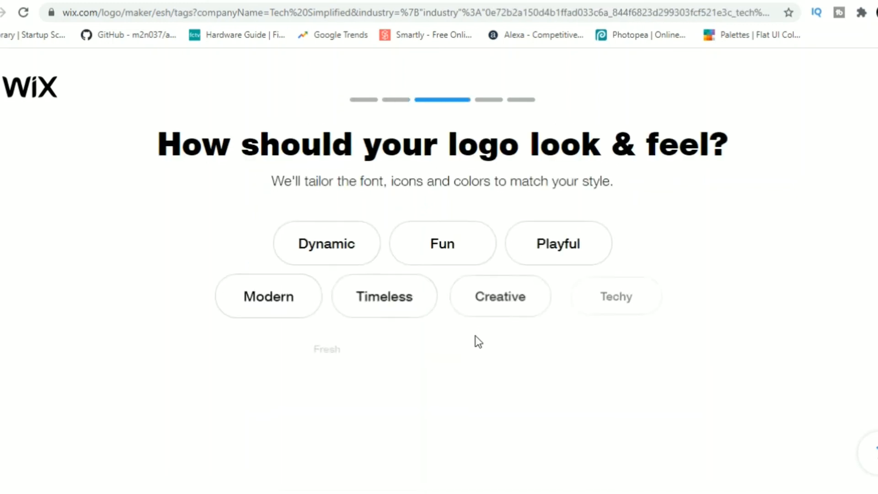
Step: Add Creative and other style tags to give the logo a fun, techy feel
click(499, 296)
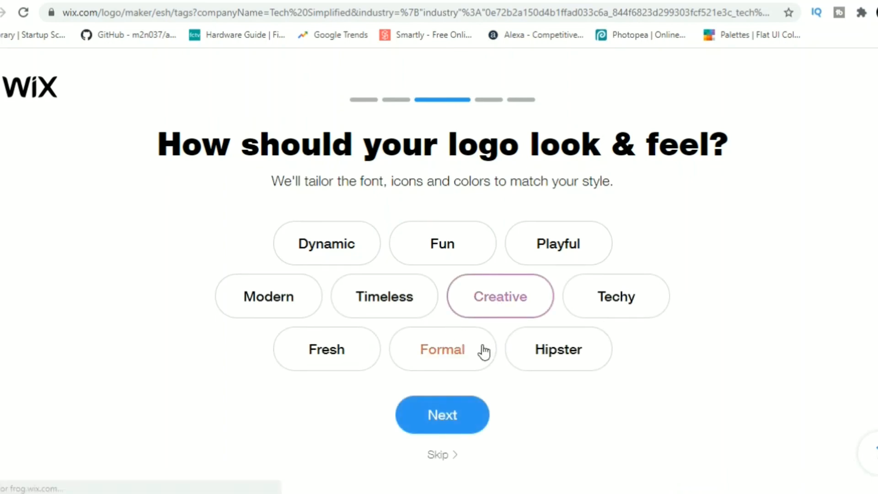
click(267, 295)
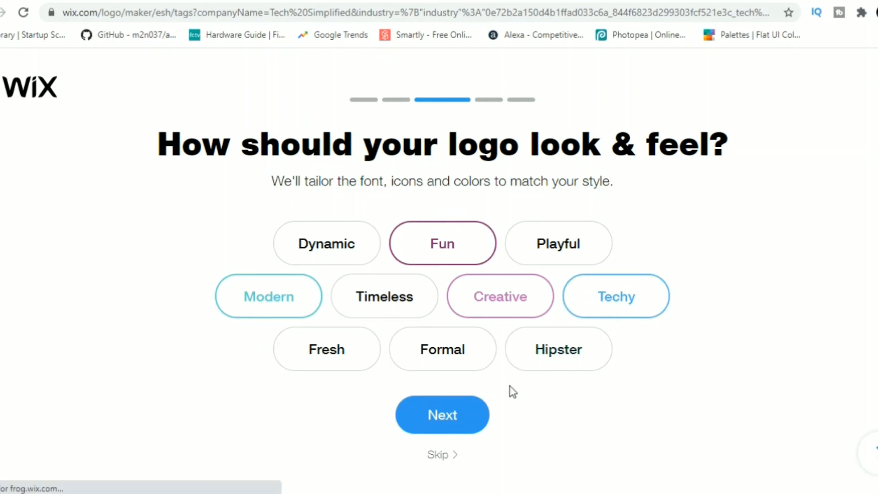
click(442, 414)
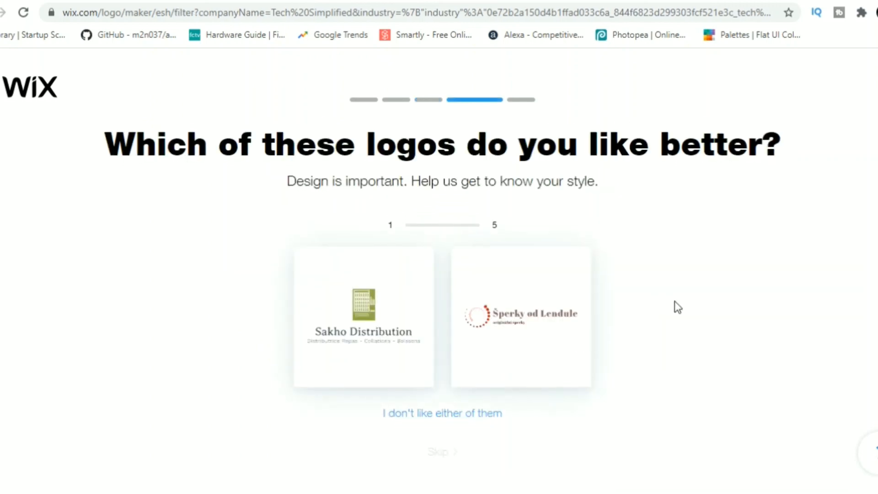
Step: Pick the preferred logo in all five comparisons, including hanger, Electro Hearts, alquilamax and palm tree
click(520, 315)
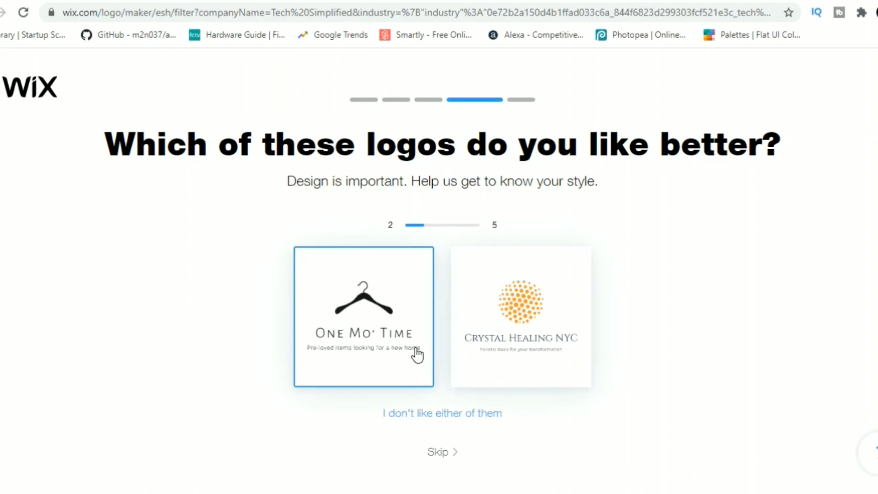
click(520, 317)
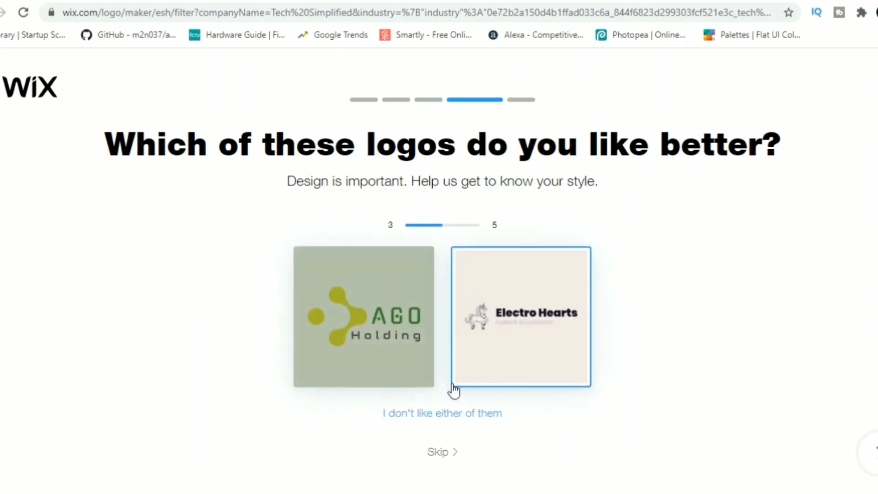
click(519, 315)
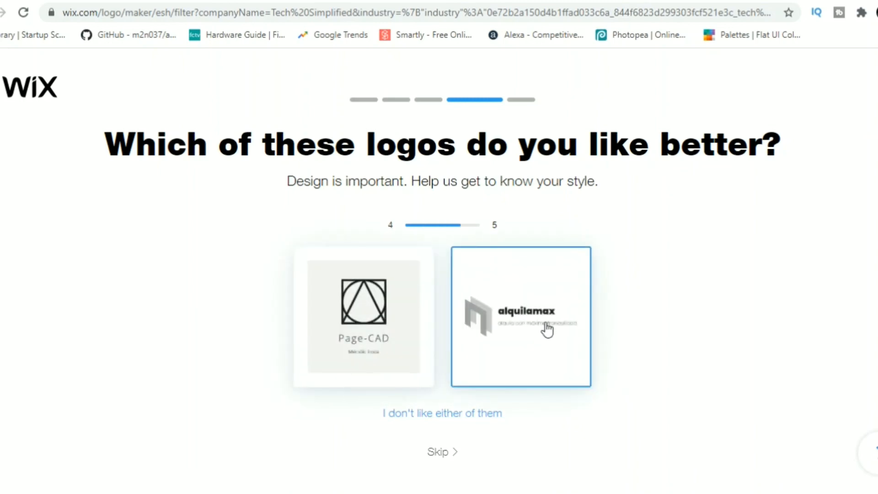
click(521, 316)
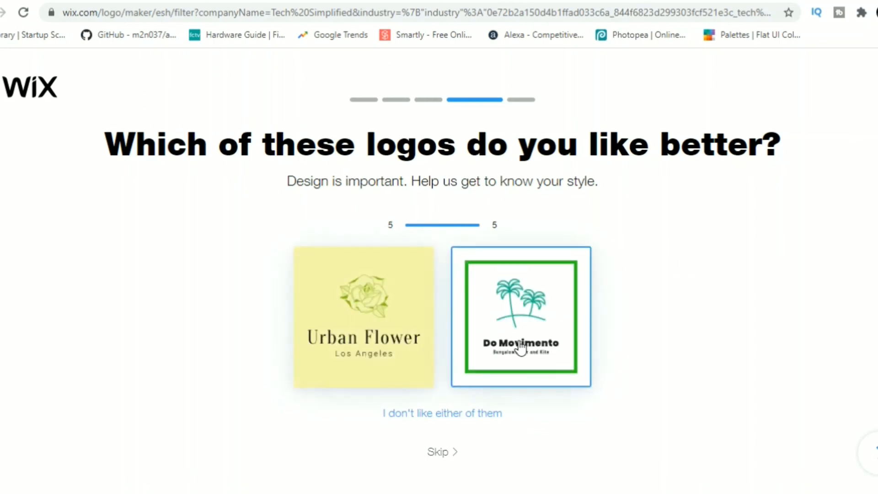
click(521, 316)
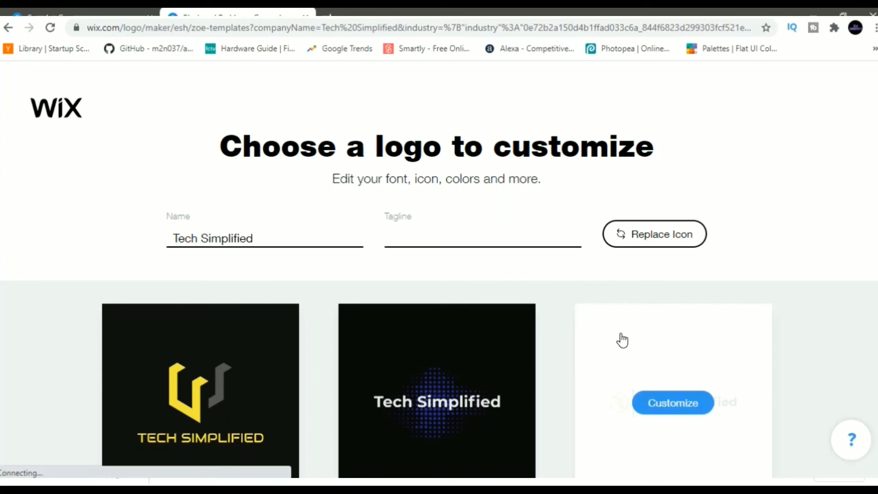
Step: Browse the templates and customize the dark Tech Simplified design with the orange staircase icon
scroll(down, 3)
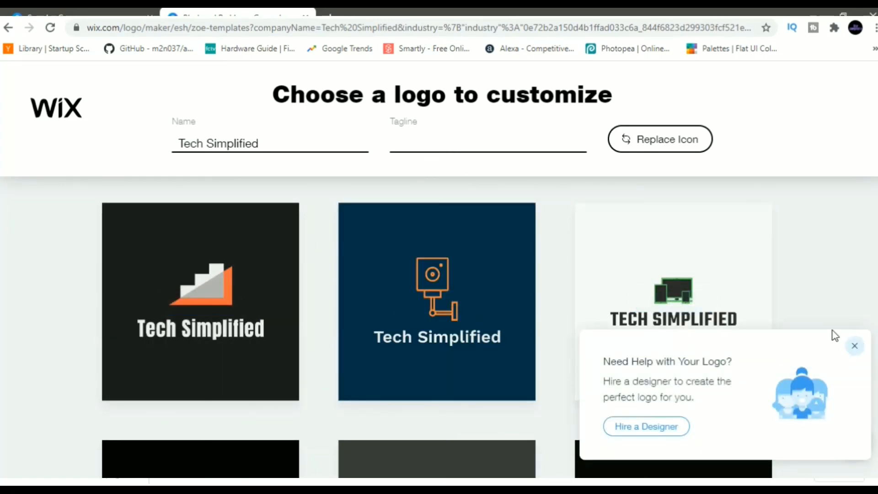
scroll(down, 3)
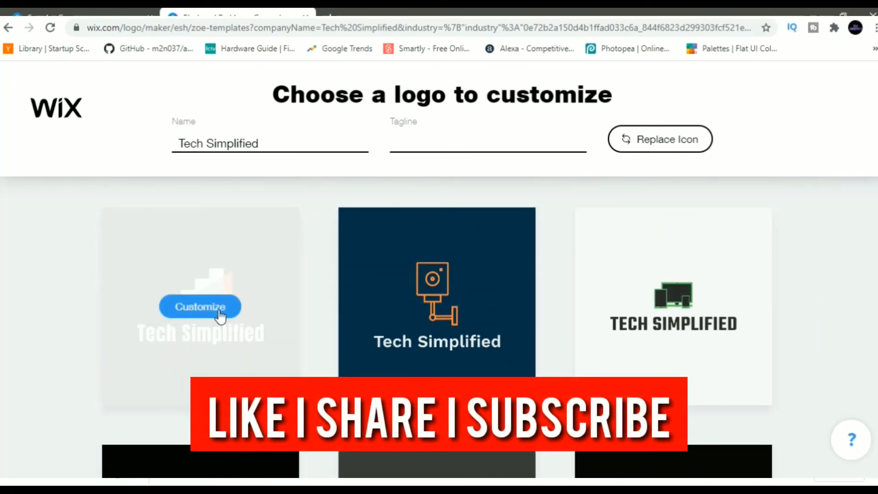
click(199, 307)
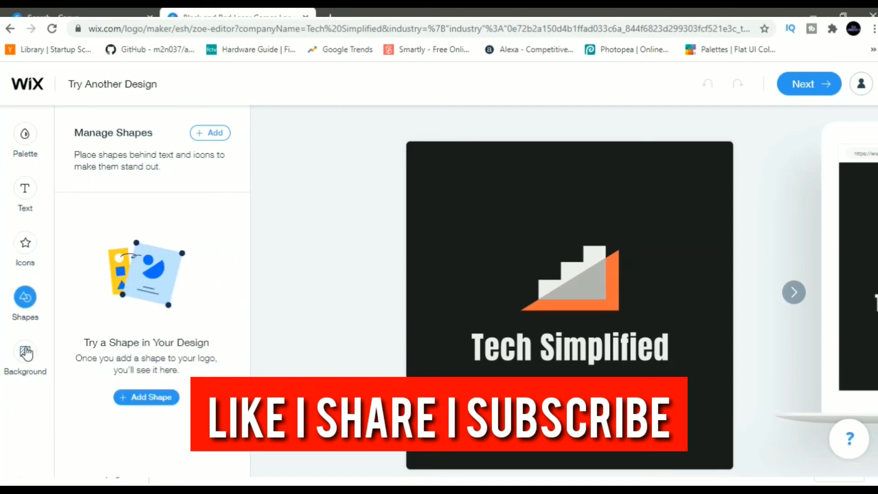
Step: Review the dark background colour, then continue to the logo download plans
click(25, 352)
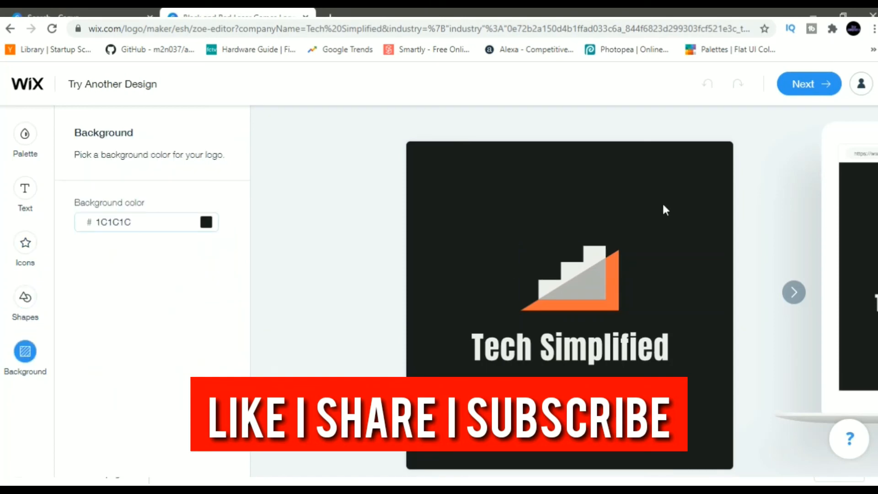
click(809, 84)
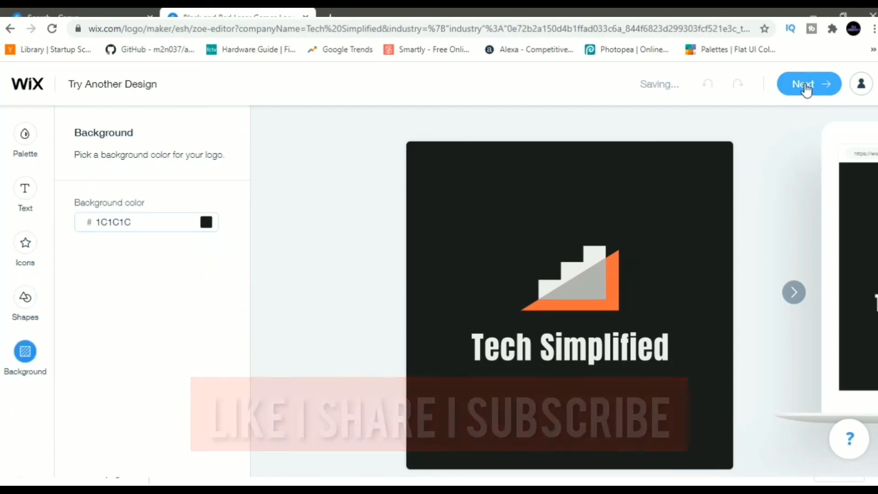
click(809, 84)
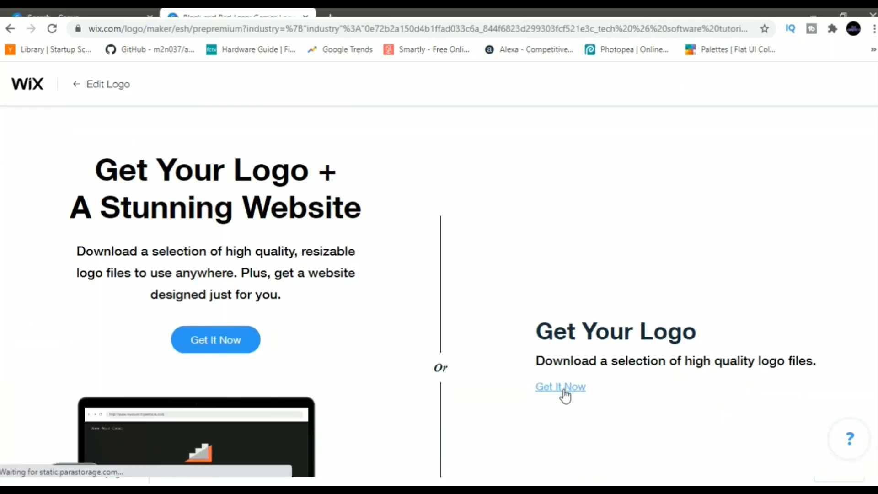
Step: Get the logo only, download the free sample JPG, and open it
click(560, 386)
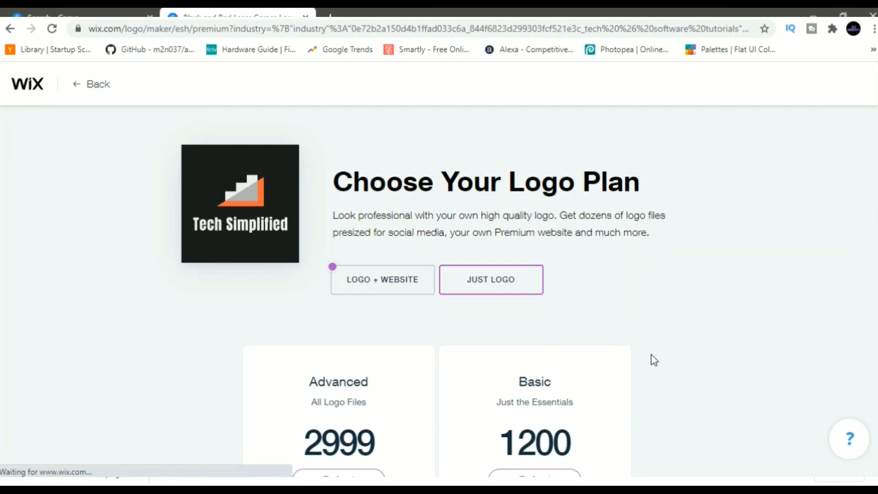
scroll(down, 3)
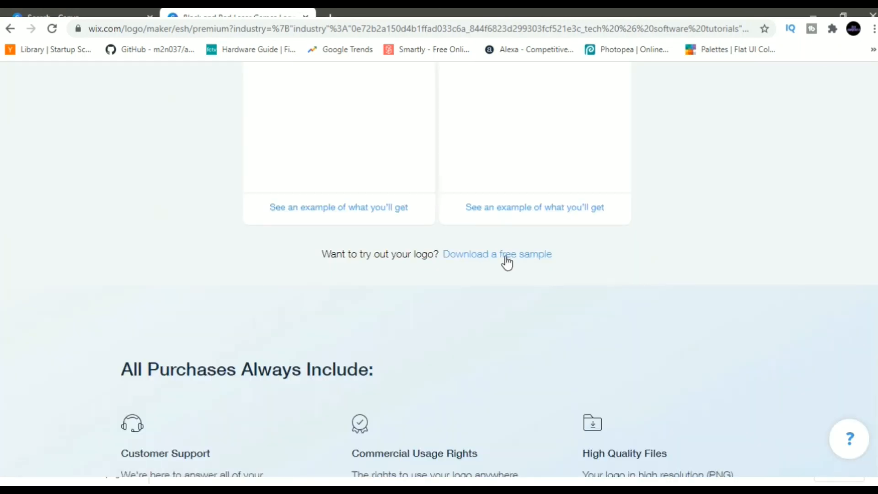
click(496, 254)
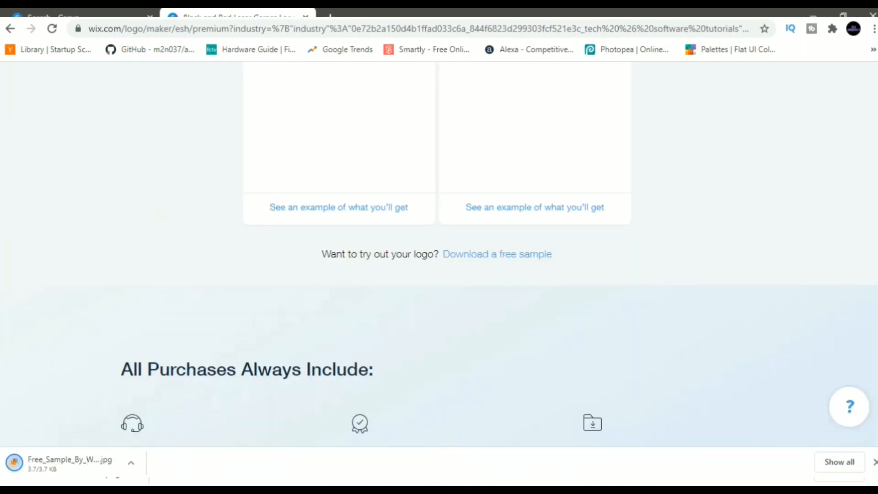
click(67, 464)
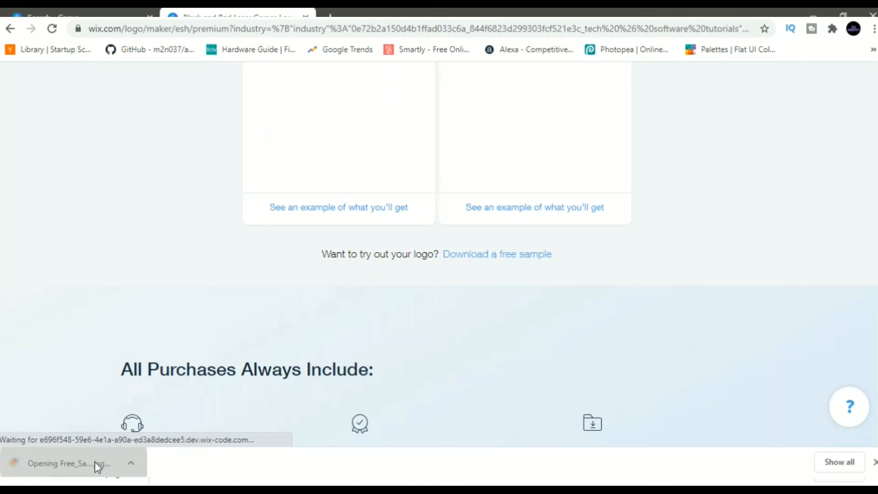